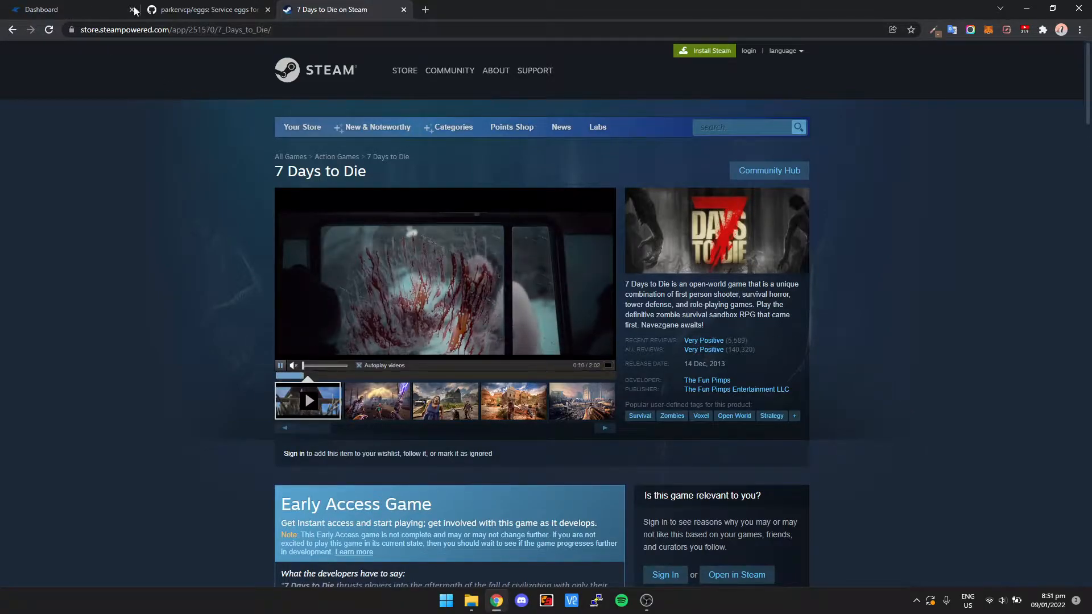
# Switch from the Steam store page to the Pterodactyl Panel dashboard tab
pyautogui.click(56, 9)
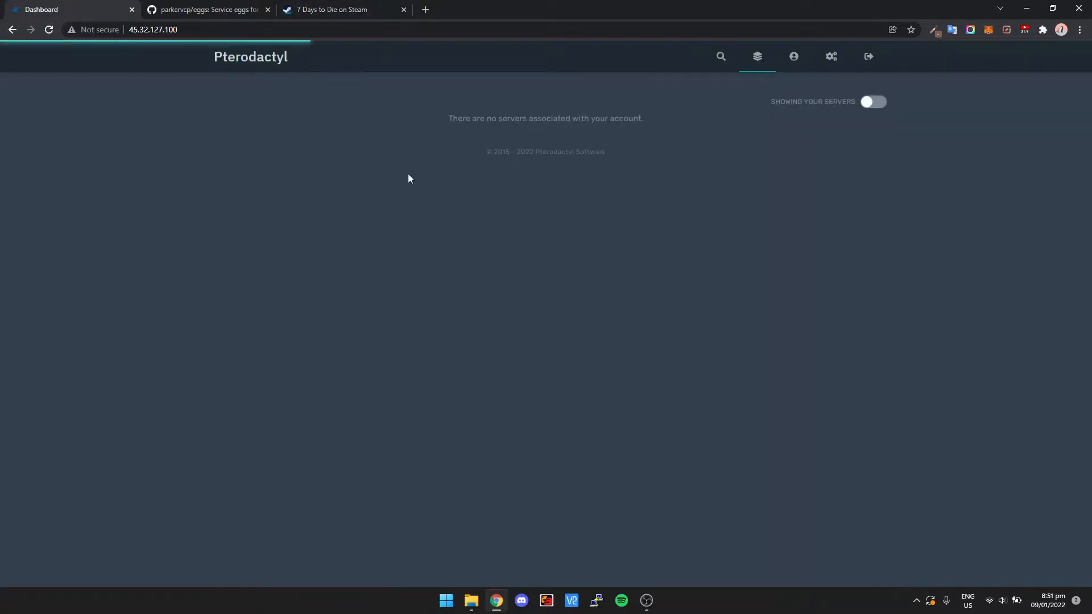
pyautogui.moveTo(510, 278)
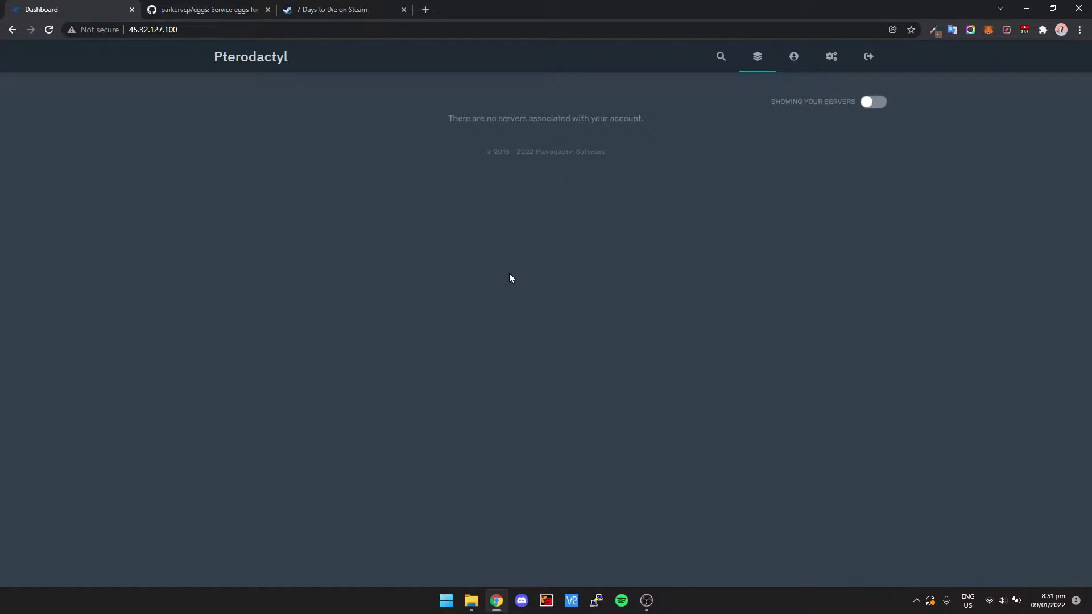
pyautogui.moveTo(338, 130)
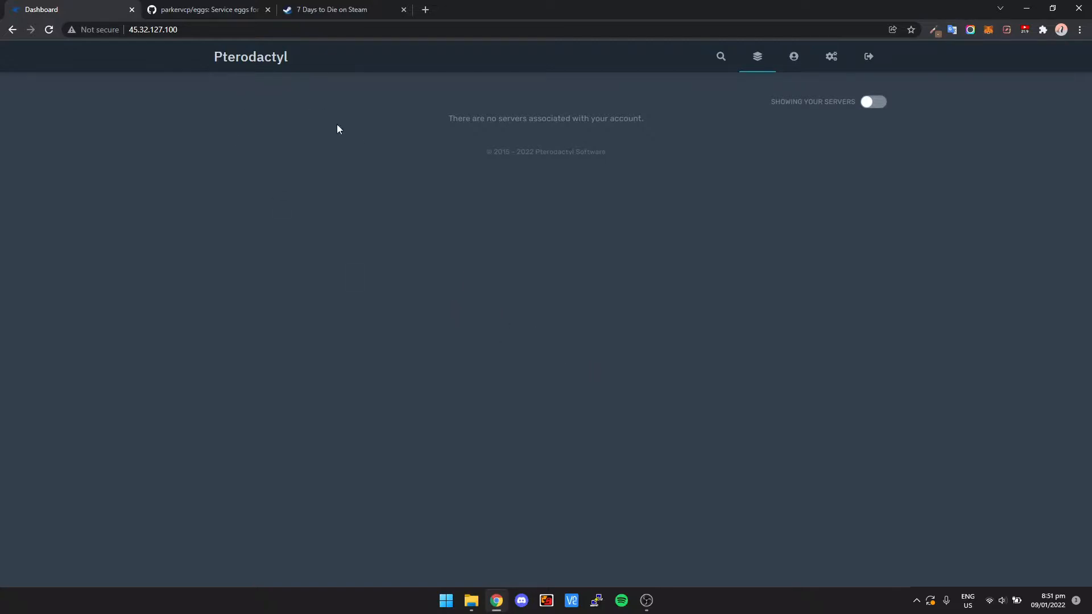
pyautogui.moveTo(251, 78)
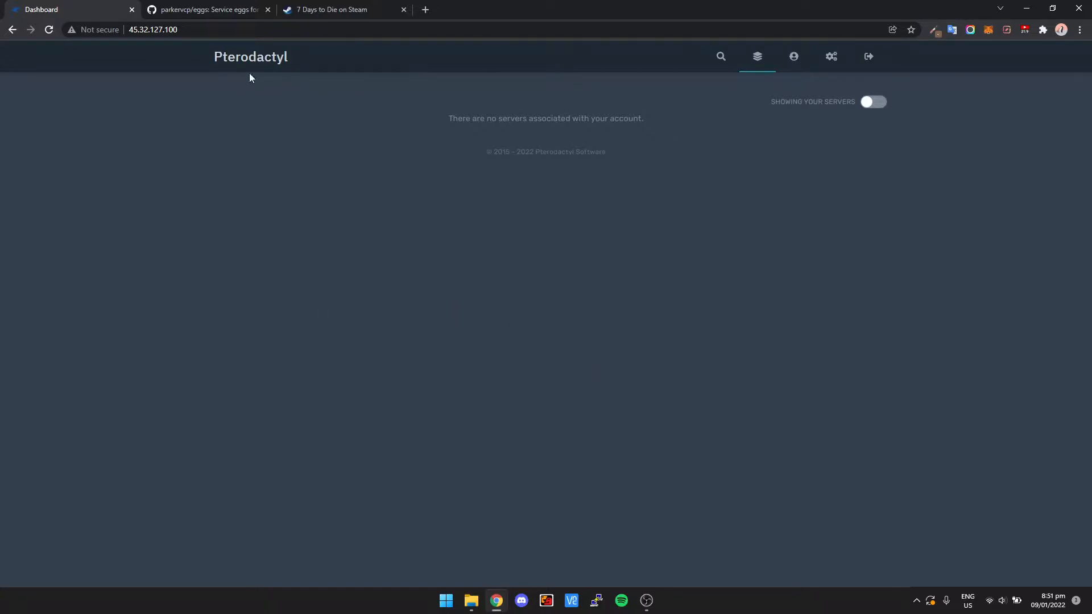
pyautogui.moveTo(371, 134)
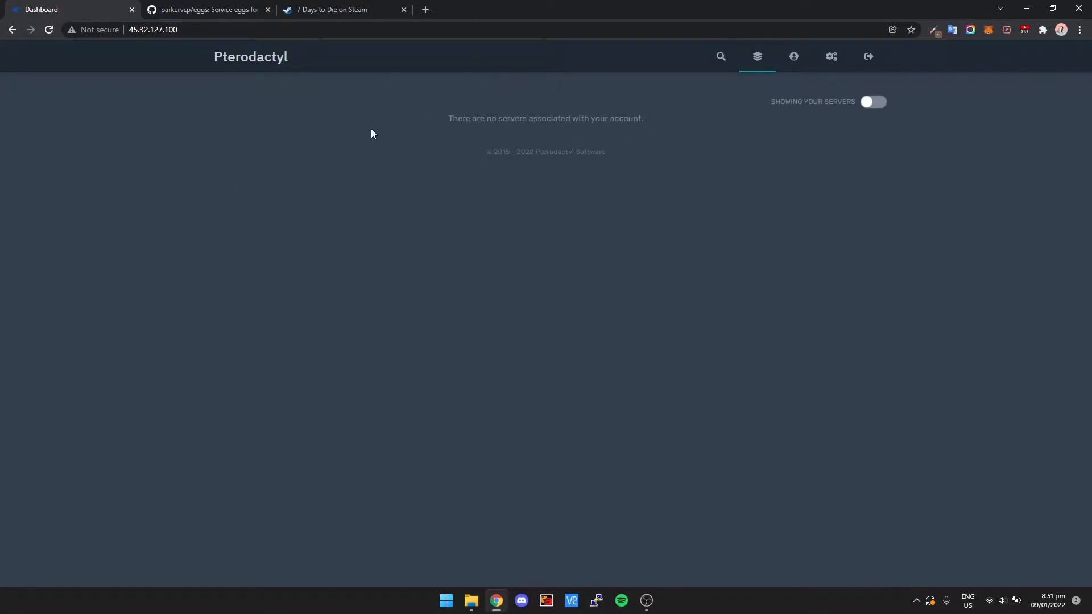
pyautogui.moveTo(330, 118)
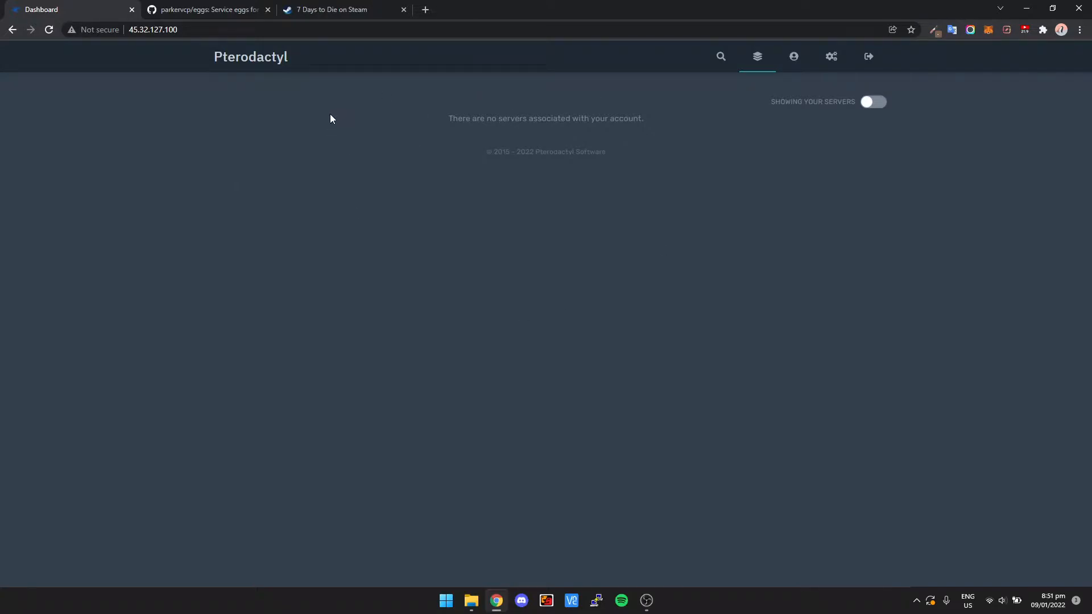
pyautogui.moveTo(311, 127)
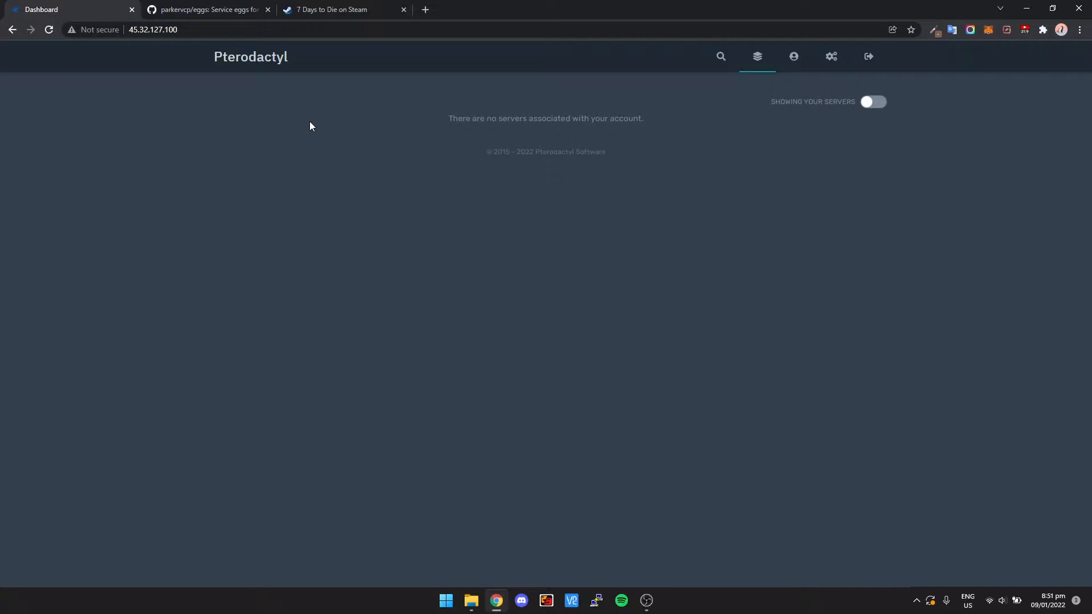
# Open the admin area's Nests list and start a new nest
pyautogui.click(831, 56)
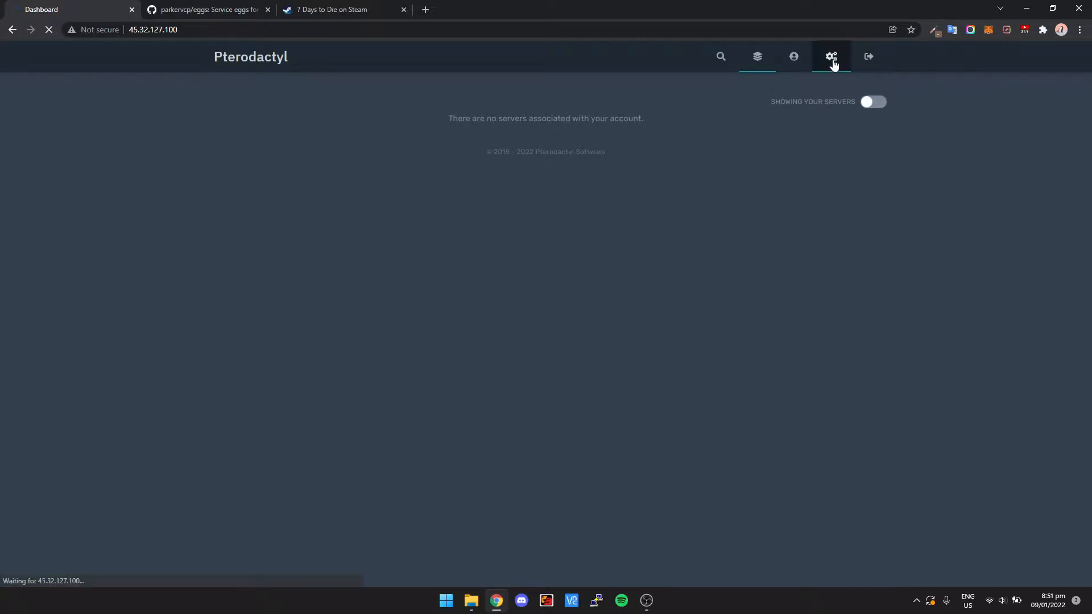
pyautogui.click(831, 57)
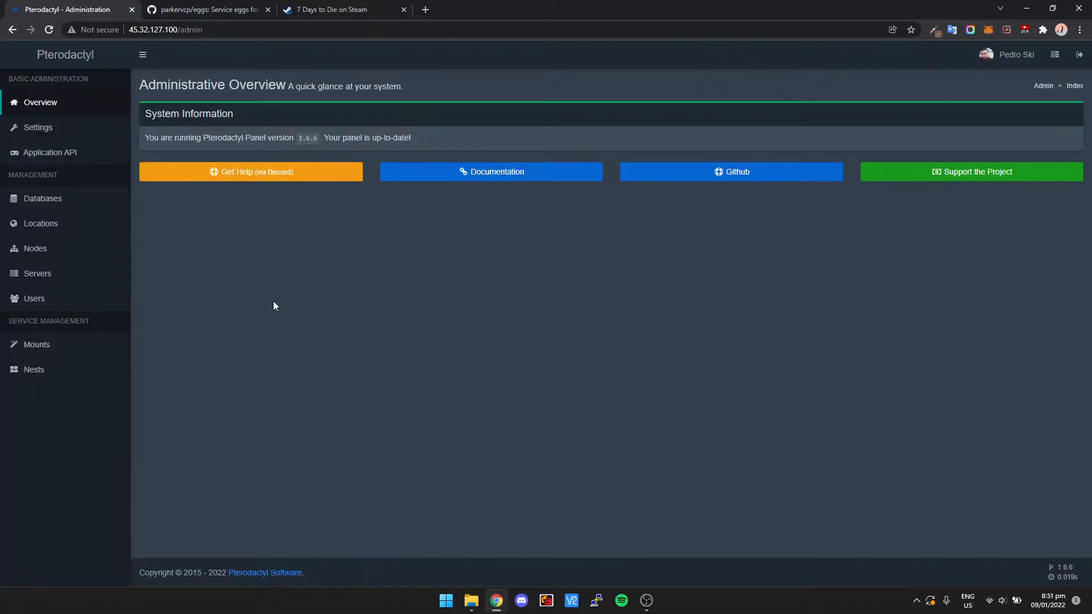
pyautogui.moveTo(33, 369)
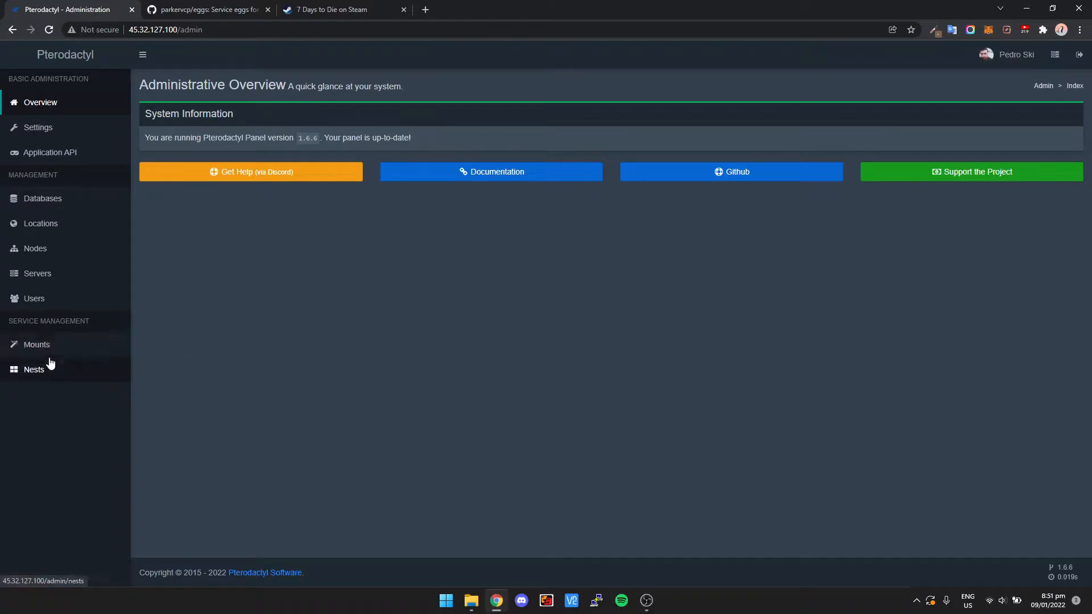
pyautogui.click(34, 369)
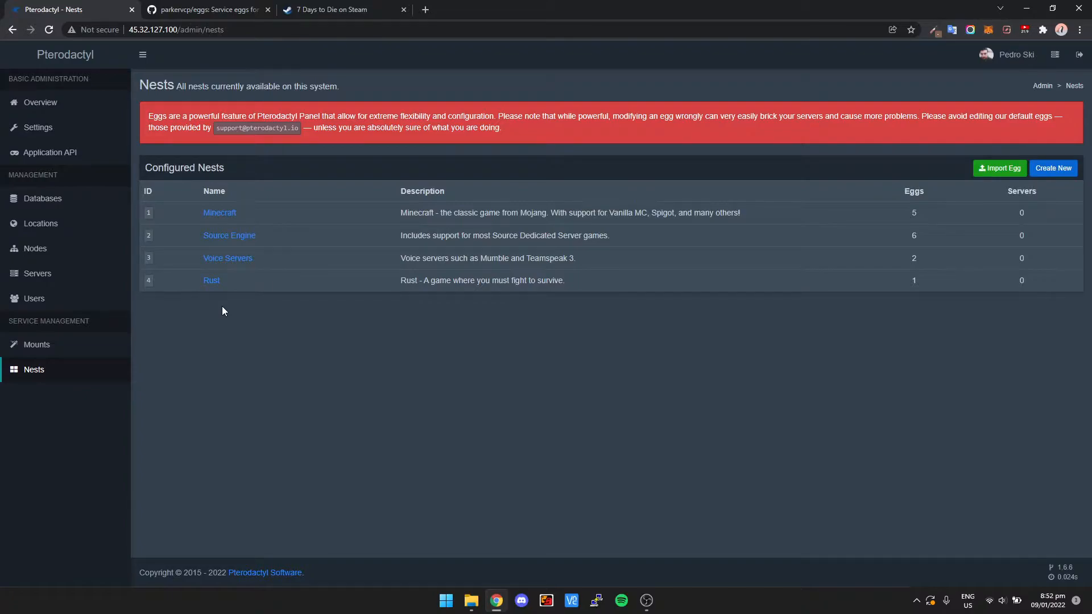
pyautogui.moveTo(1068, 148)
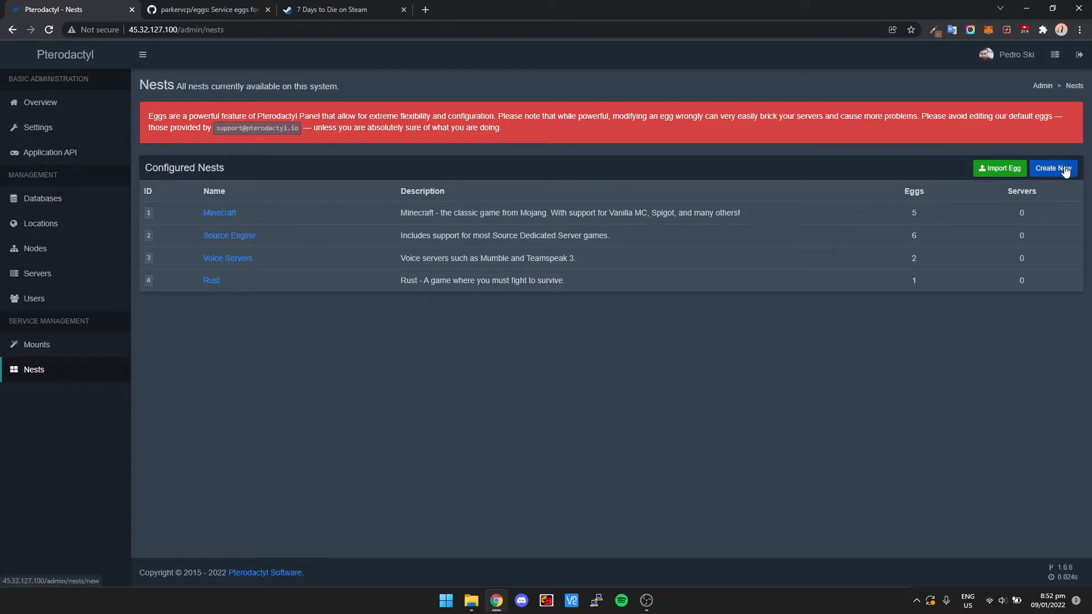
pyautogui.click(1053, 168)
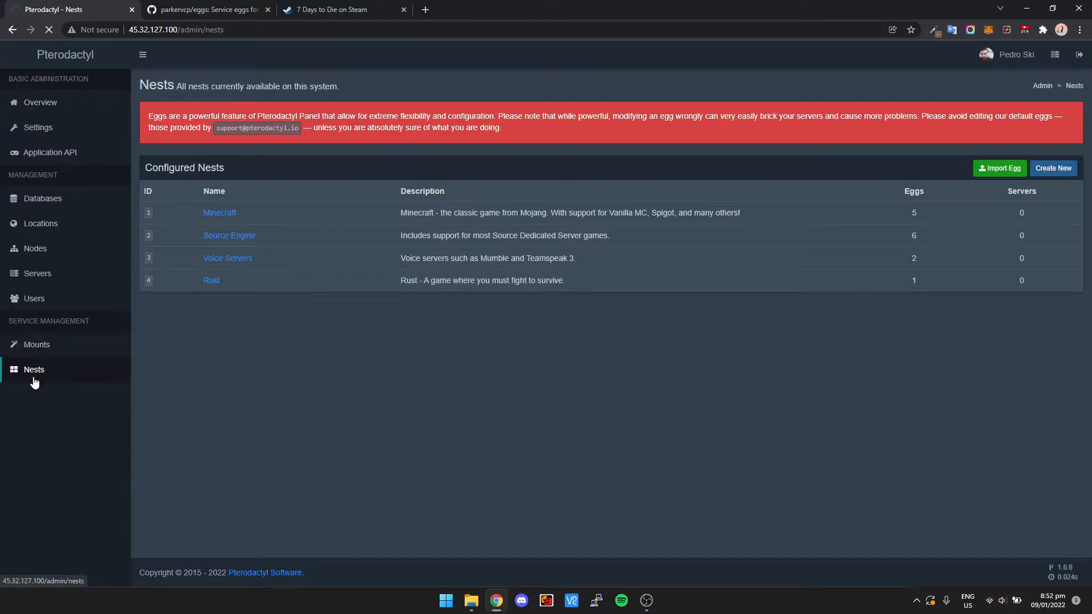
# Save a nest named 'Custom games' and return to the nests list
pyautogui.click(1052, 168)
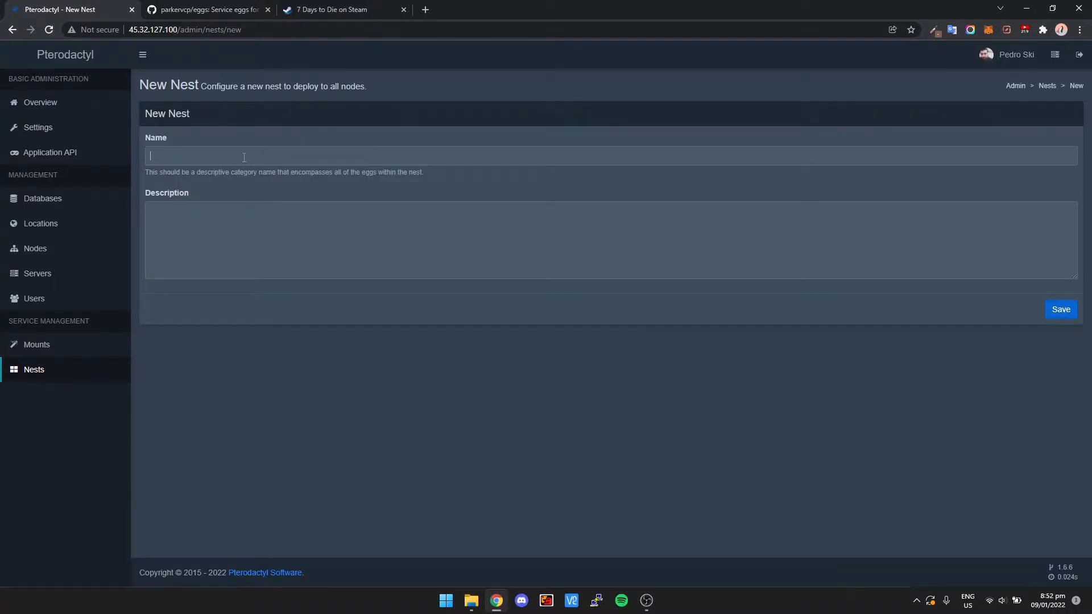
pyautogui.write('Custom g')
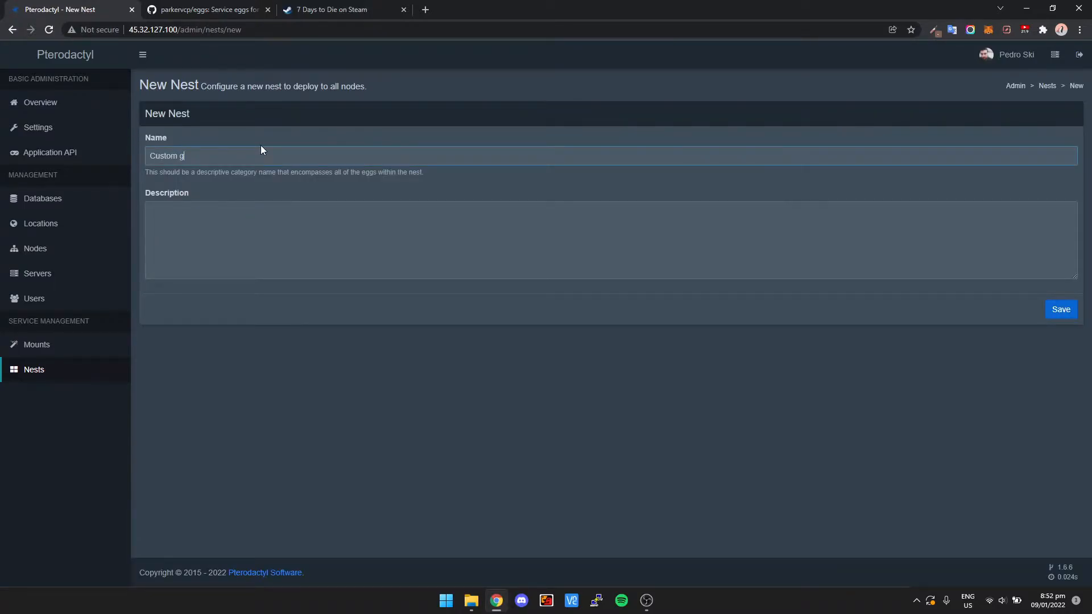
pyautogui.click(1061, 310)
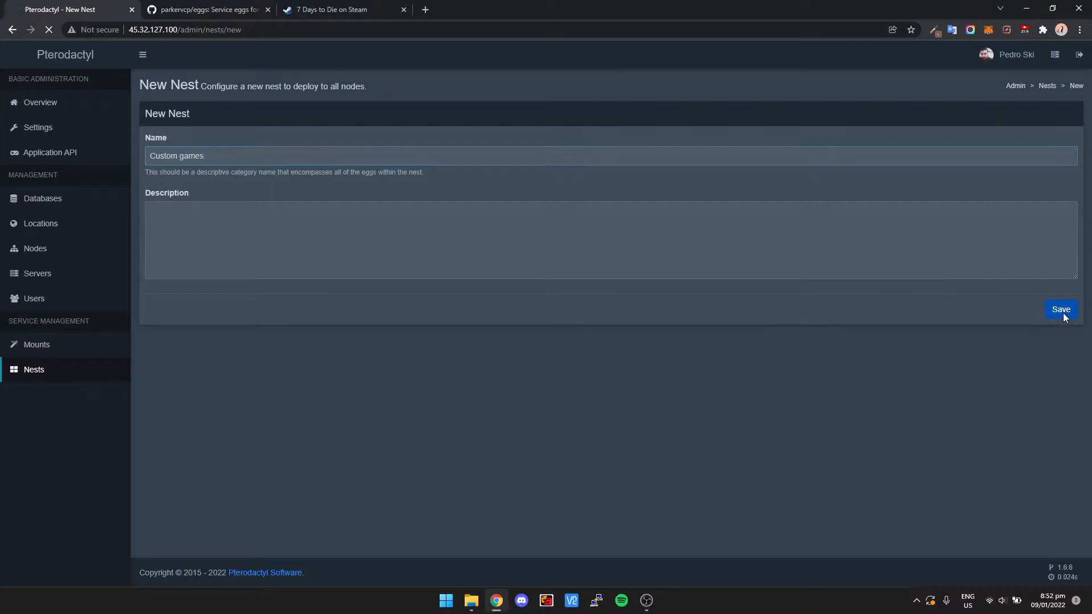
pyautogui.click(1061, 309)
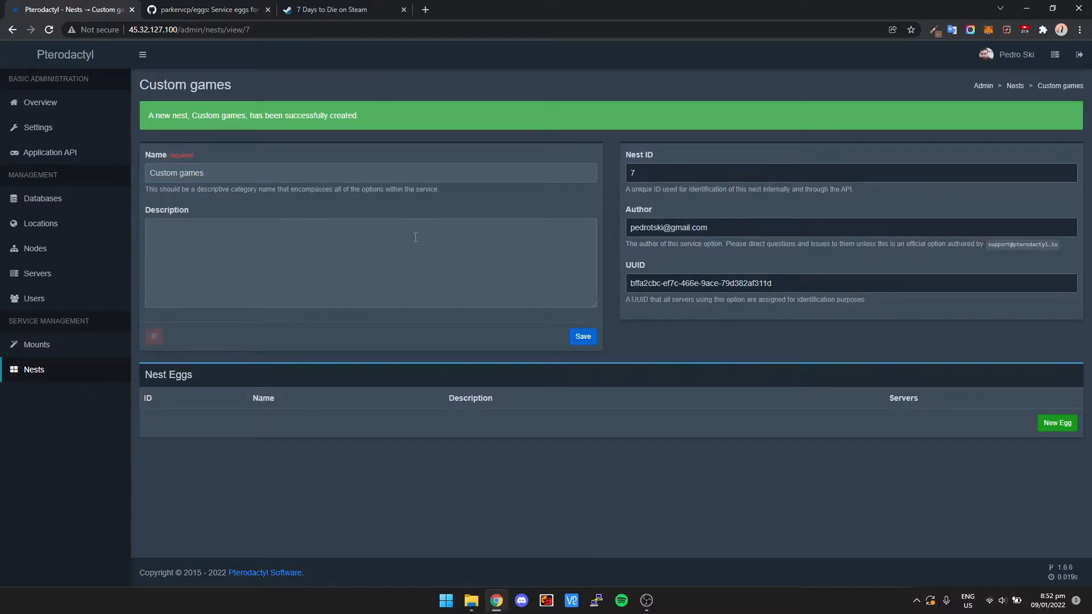
pyautogui.moveTo(34, 369)
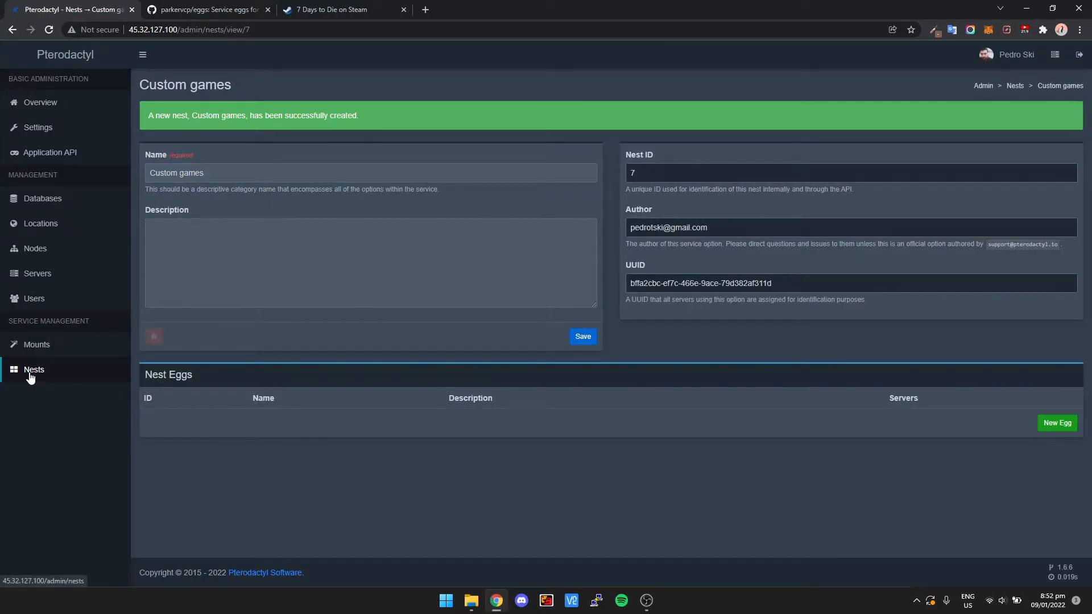
pyautogui.click(34, 369)
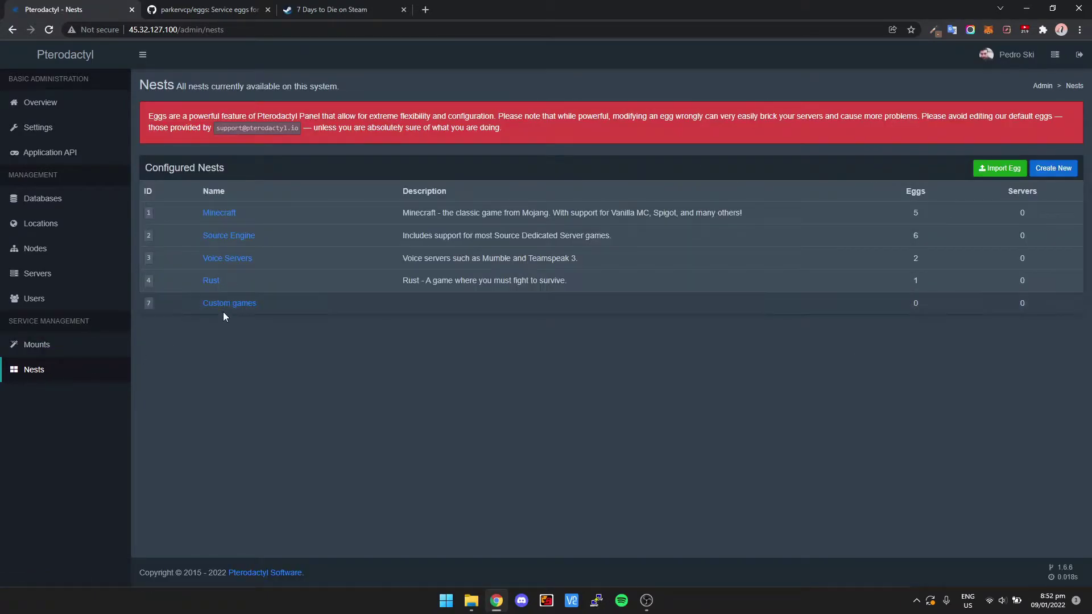
pyautogui.moveTo(181, 331)
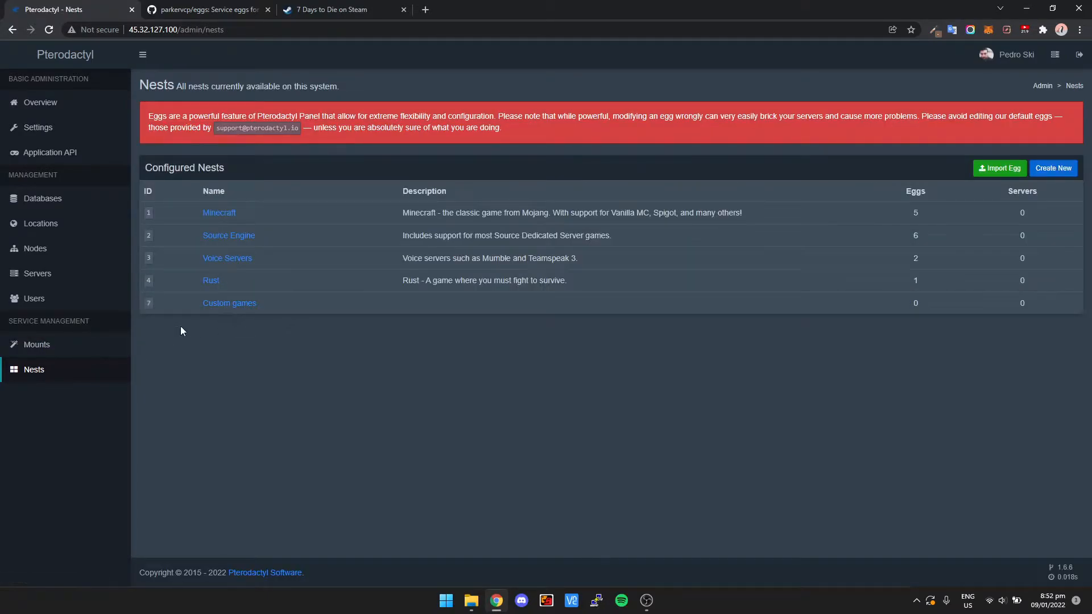
pyautogui.moveTo(233, 341)
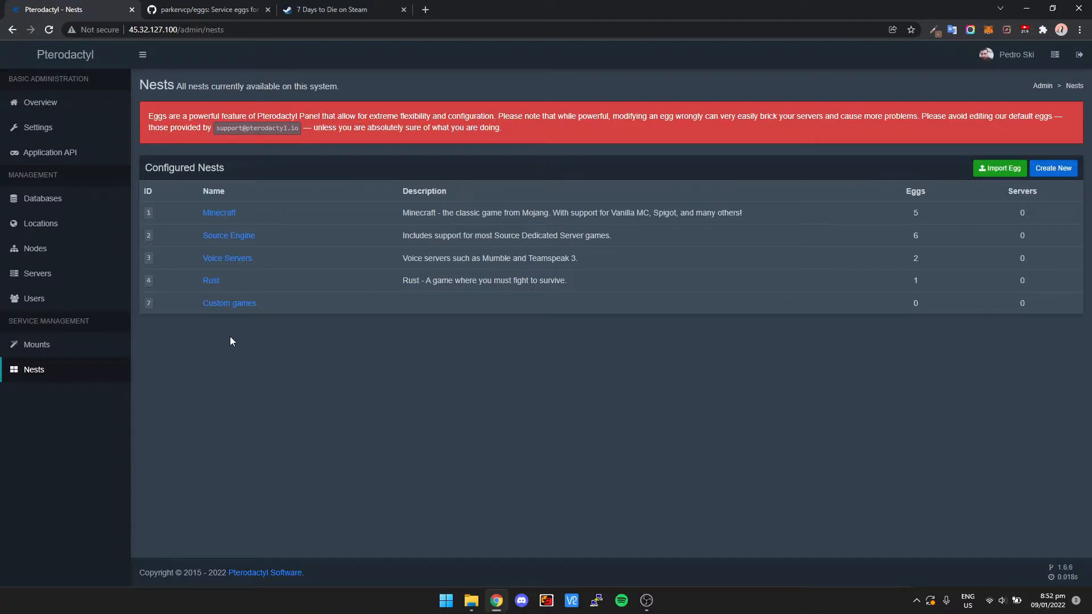
pyautogui.moveTo(1000, 168)
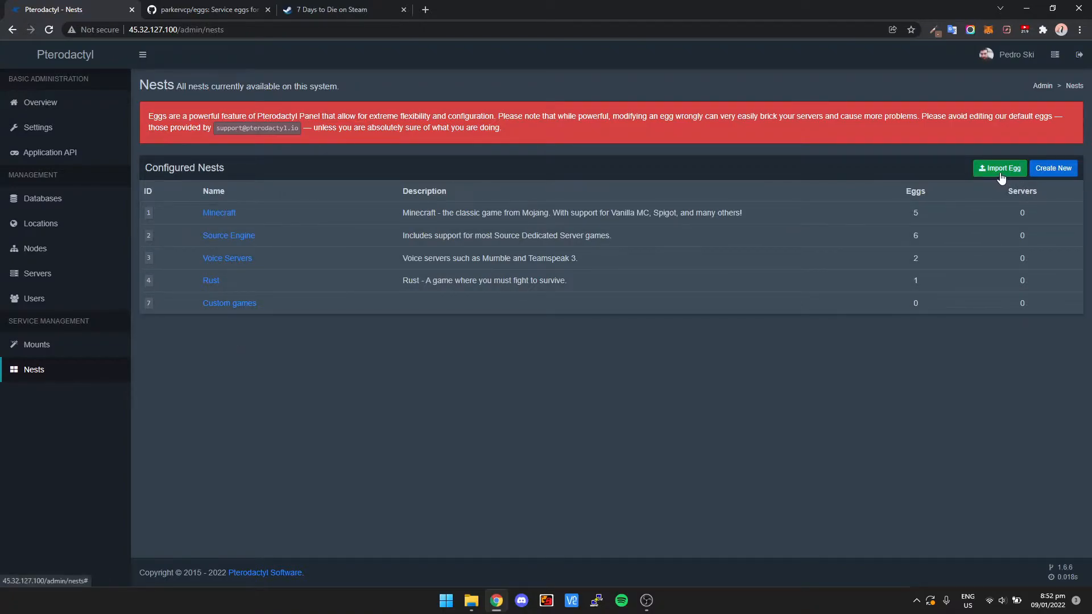
pyautogui.moveTo(321, 189)
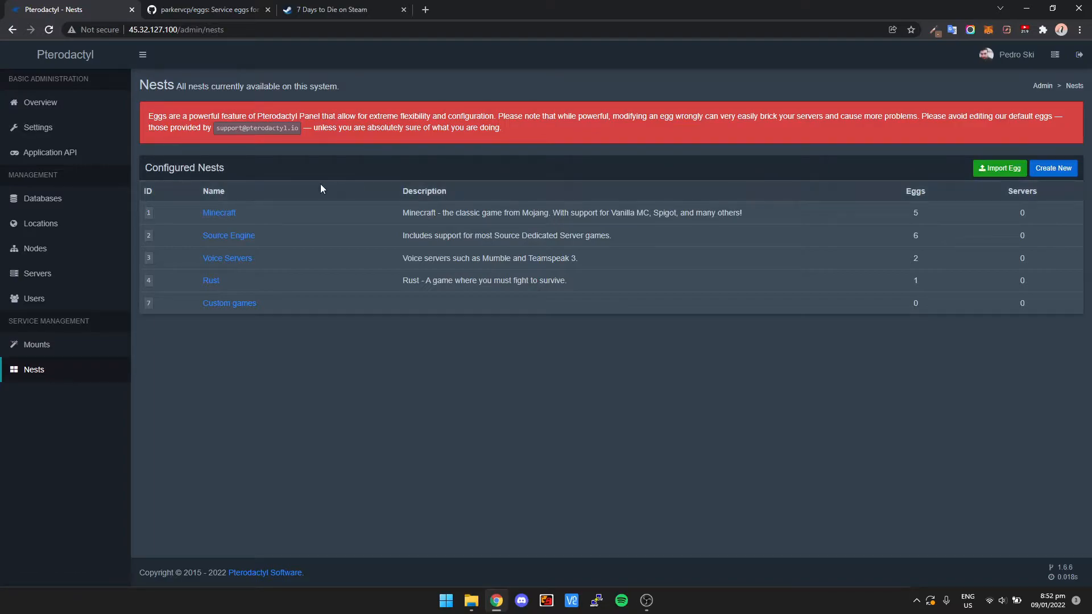
pyautogui.moveTo(202, 10)
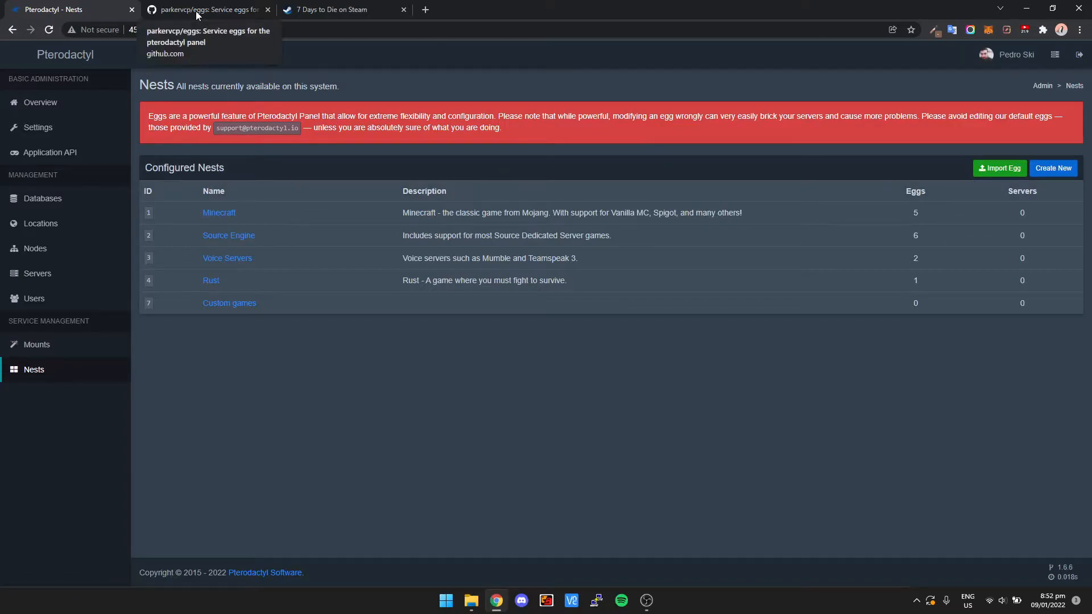
# Download the eggs repository as a ZIP and view the extracted eggs-master folder
pyautogui.click(202, 9)
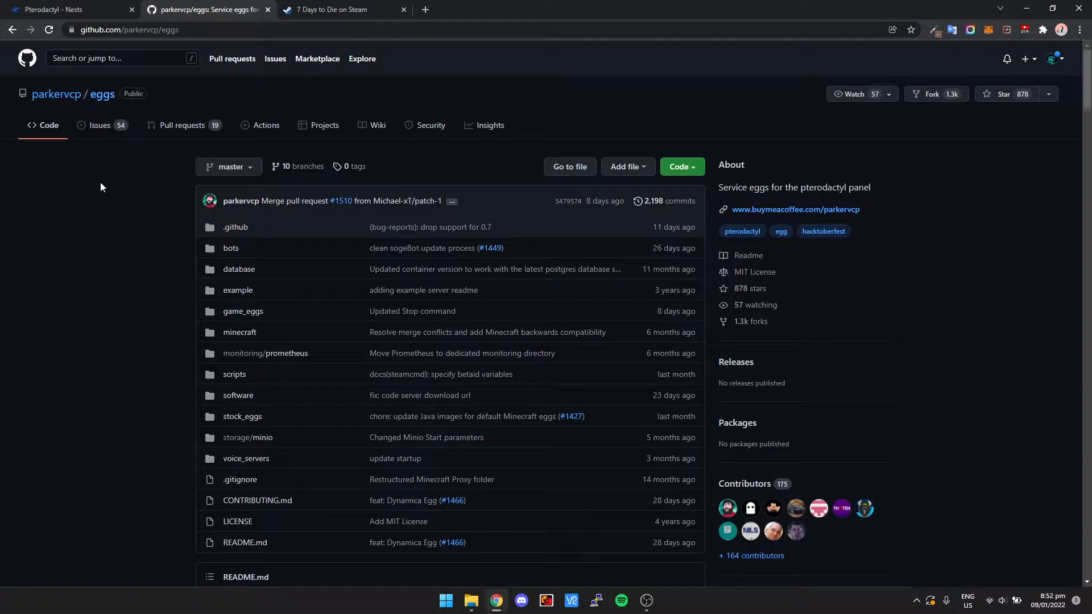
pyautogui.moveTo(204, 261)
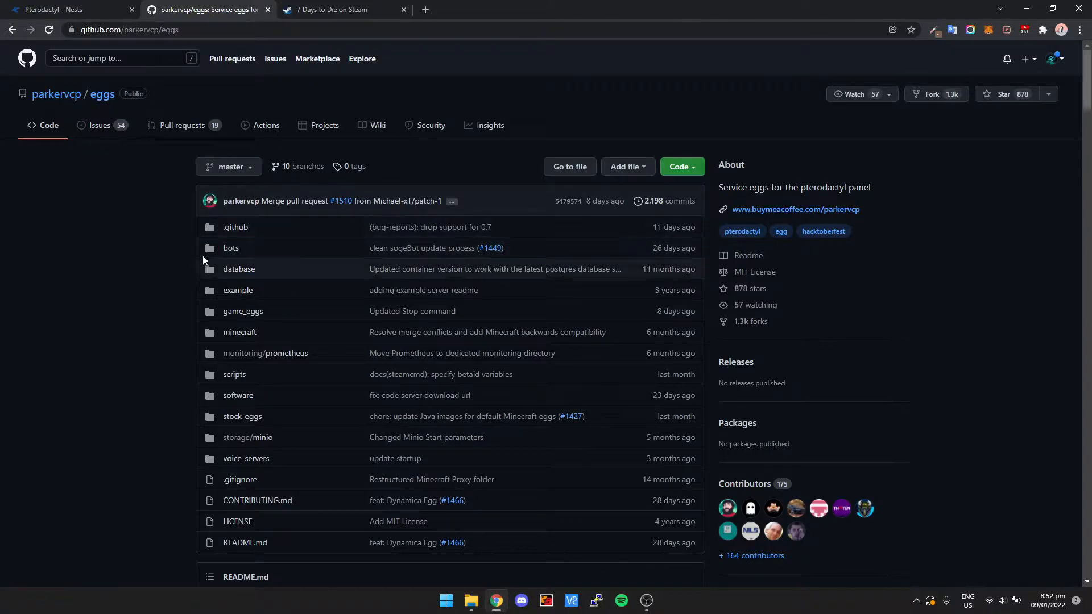
pyautogui.moveTo(292, 258)
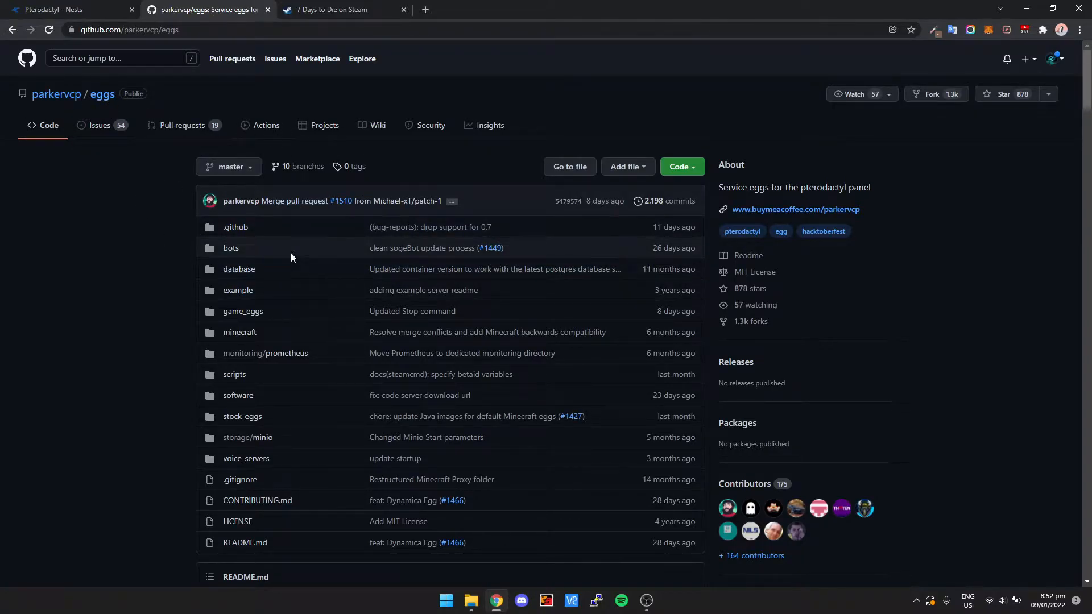
pyautogui.moveTo(263, 314)
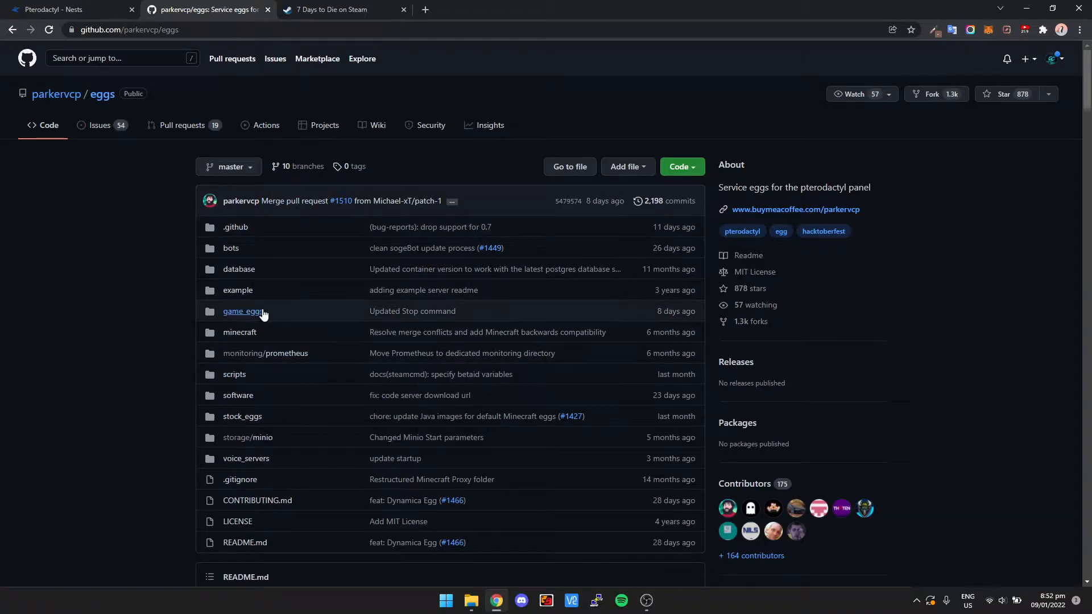
pyautogui.moveTo(249, 321)
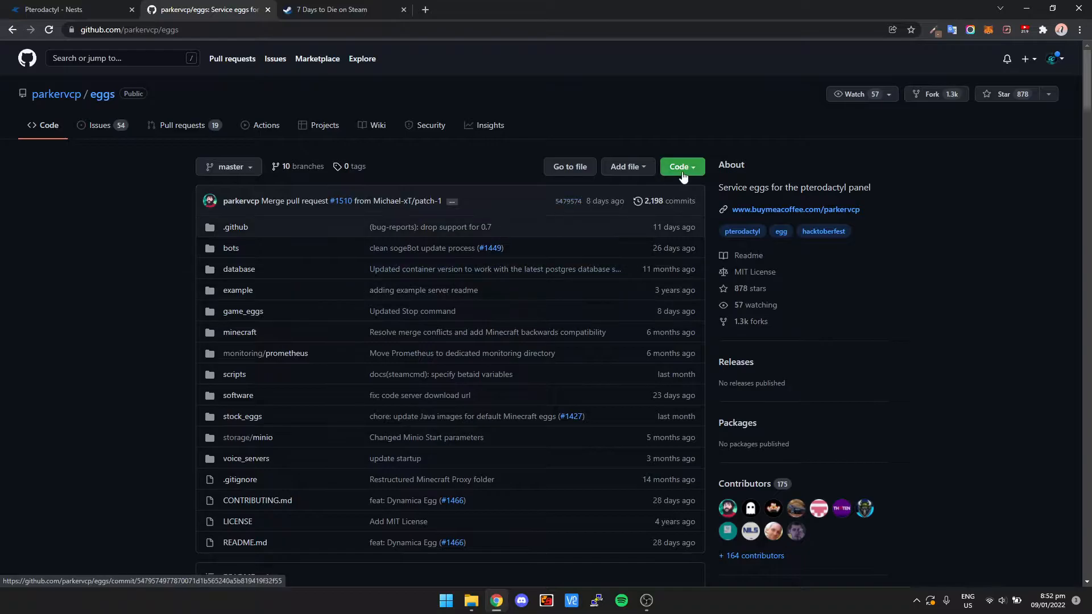
pyautogui.click(682, 167)
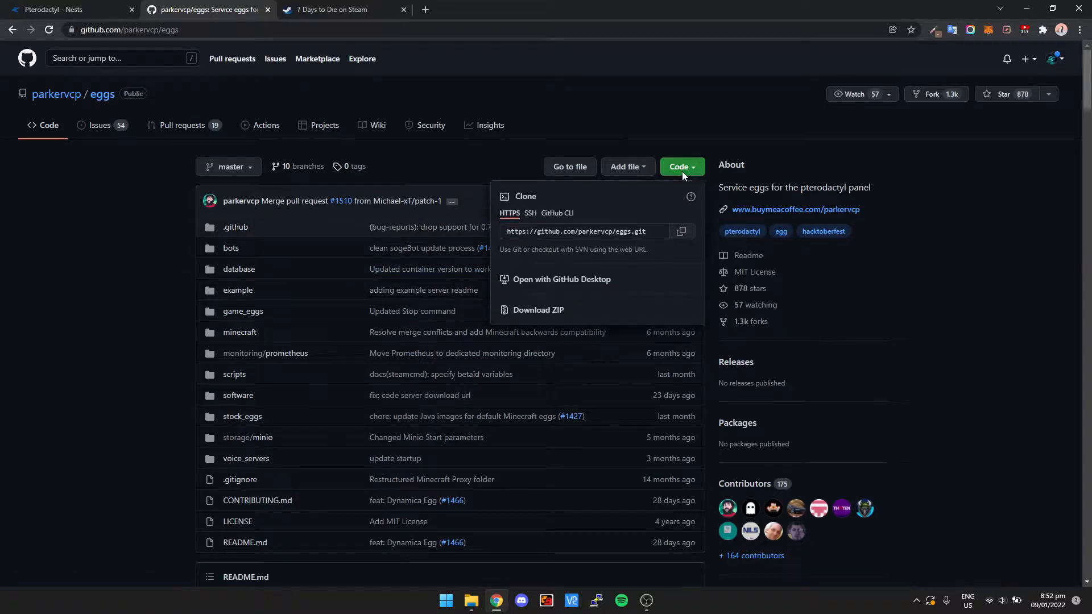
pyautogui.moveTo(538, 314)
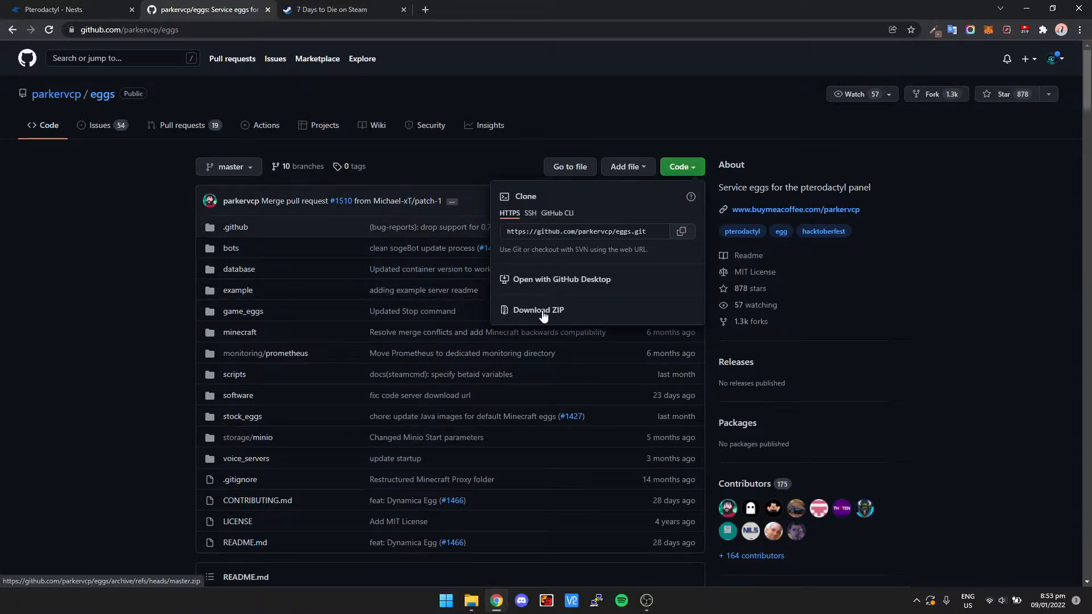
pyautogui.click(1003, 330)
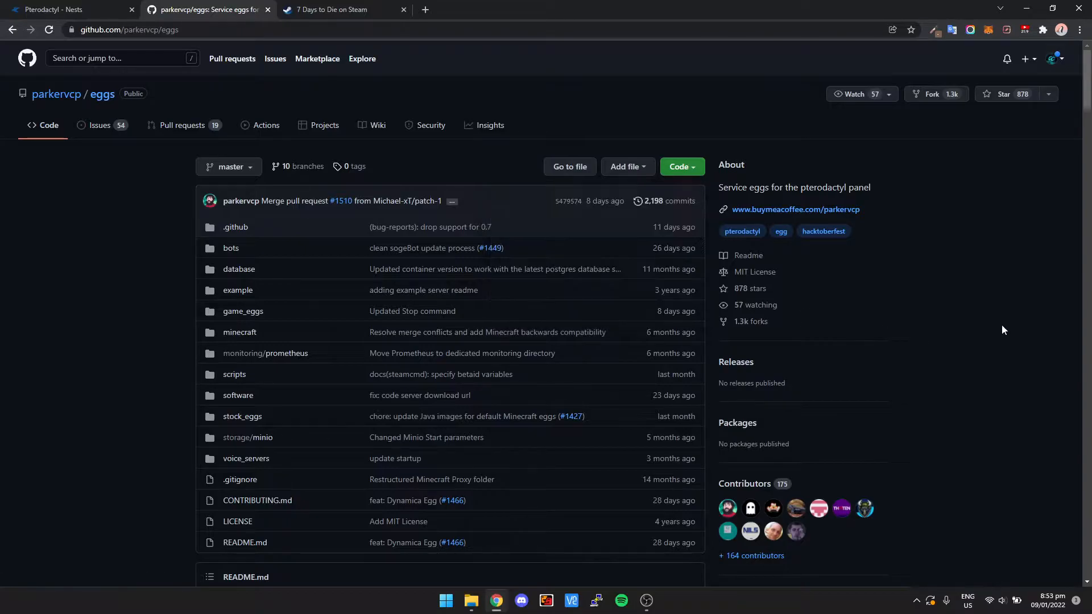
pyautogui.moveTo(200, 224)
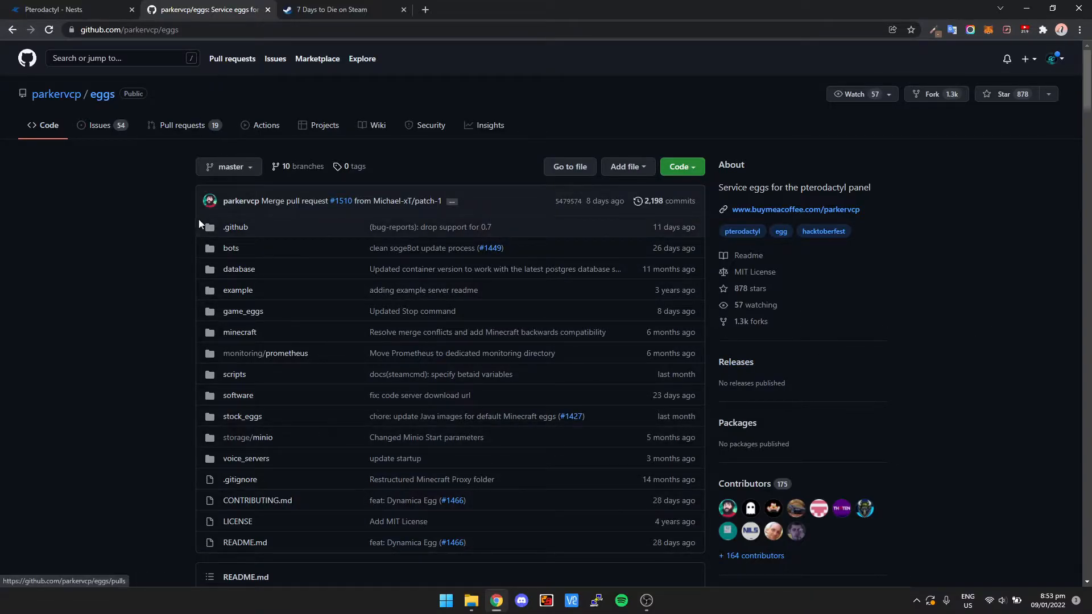
pyautogui.click(471, 604)
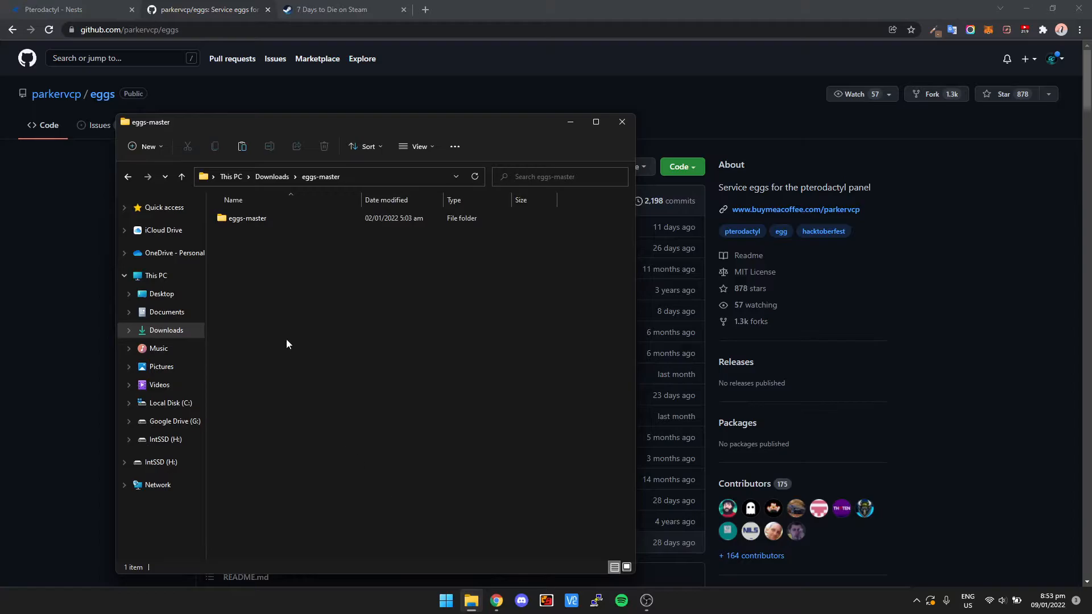
pyautogui.doubleClick(248, 218)
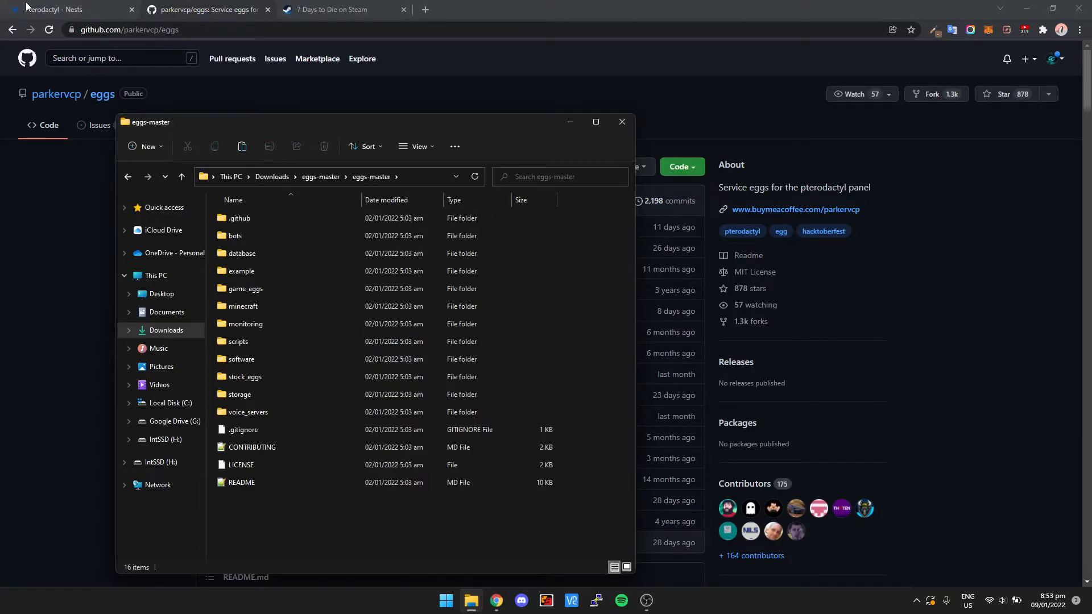
pyautogui.click(63, 9)
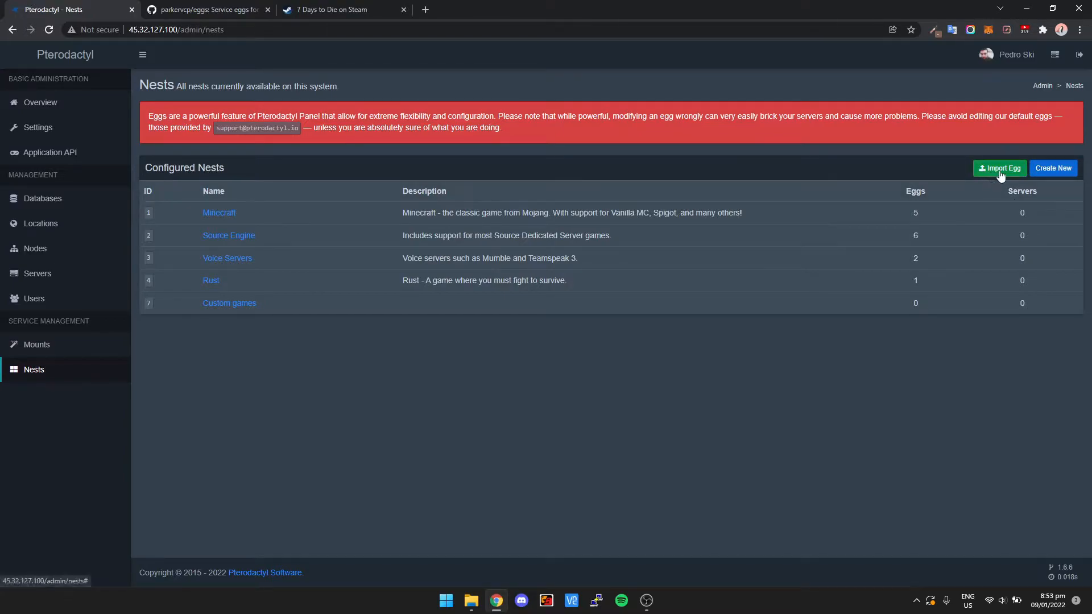
# Start an egg import and browse to eggs-master/game_eggs/steamcmd_servers
pyautogui.click(999, 167)
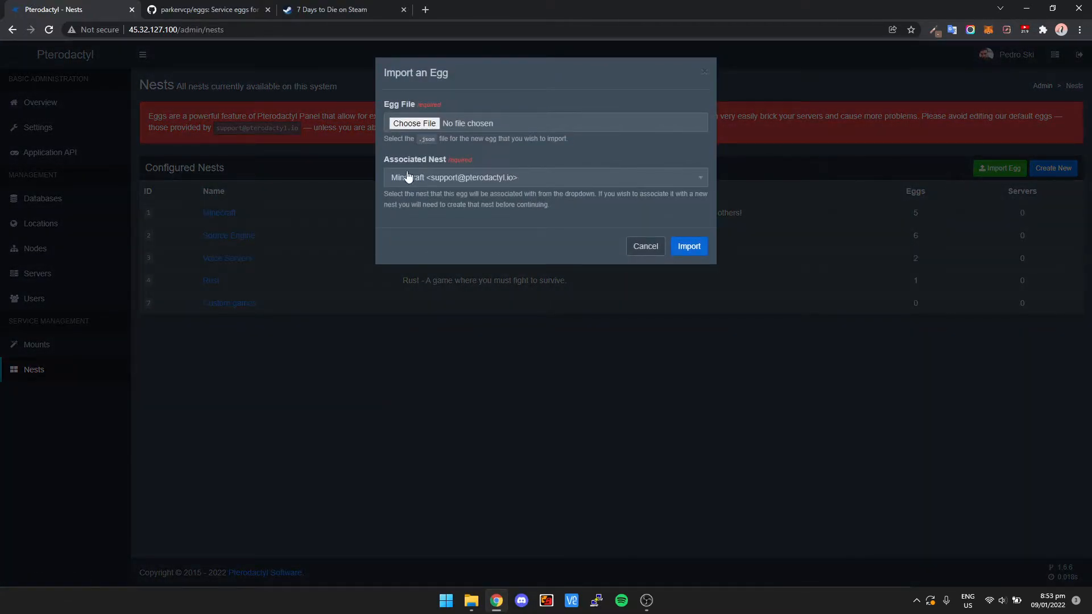
pyautogui.click(413, 123)
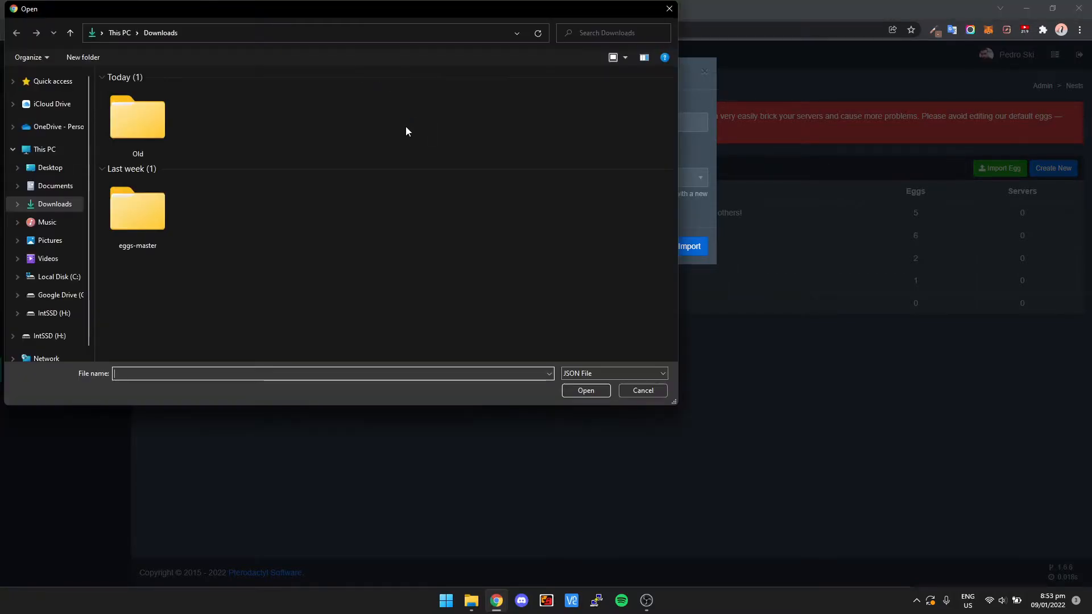
pyautogui.doubleClick(138, 209)
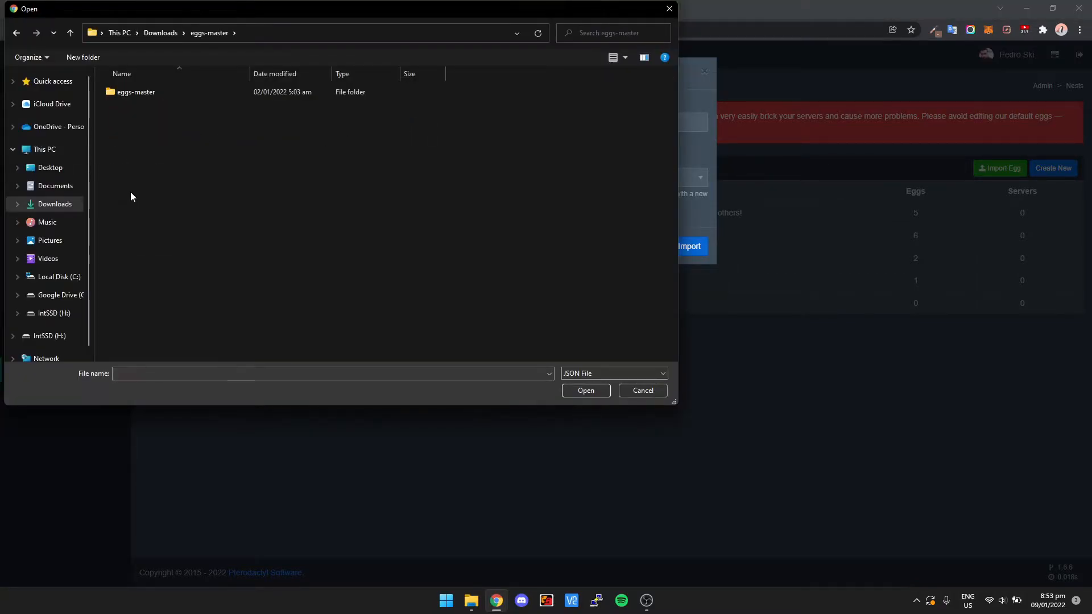
pyautogui.doubleClick(136, 91)
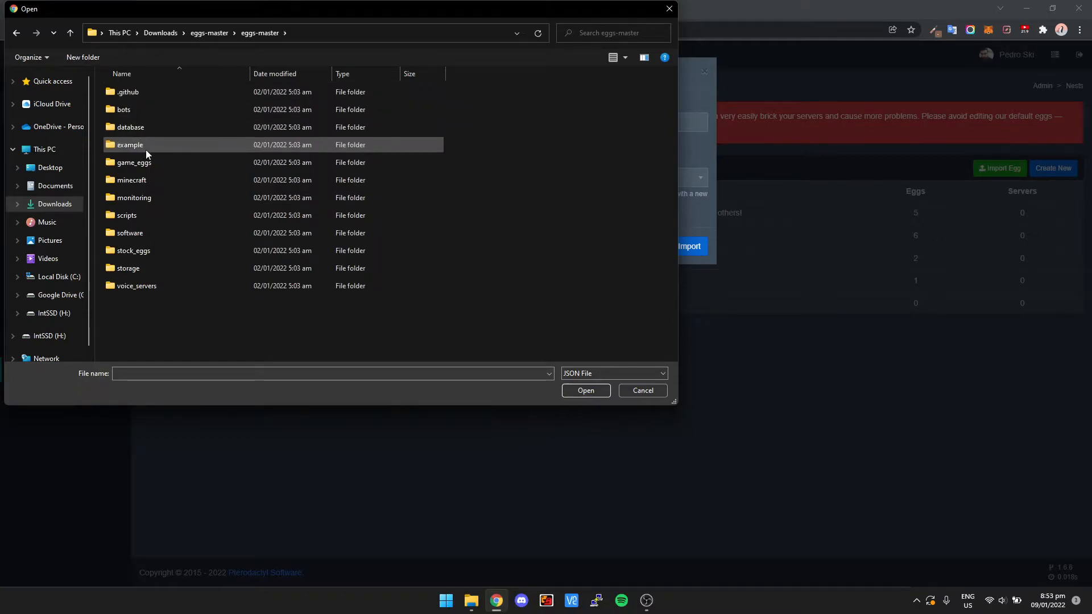
pyautogui.doubleClick(135, 162)
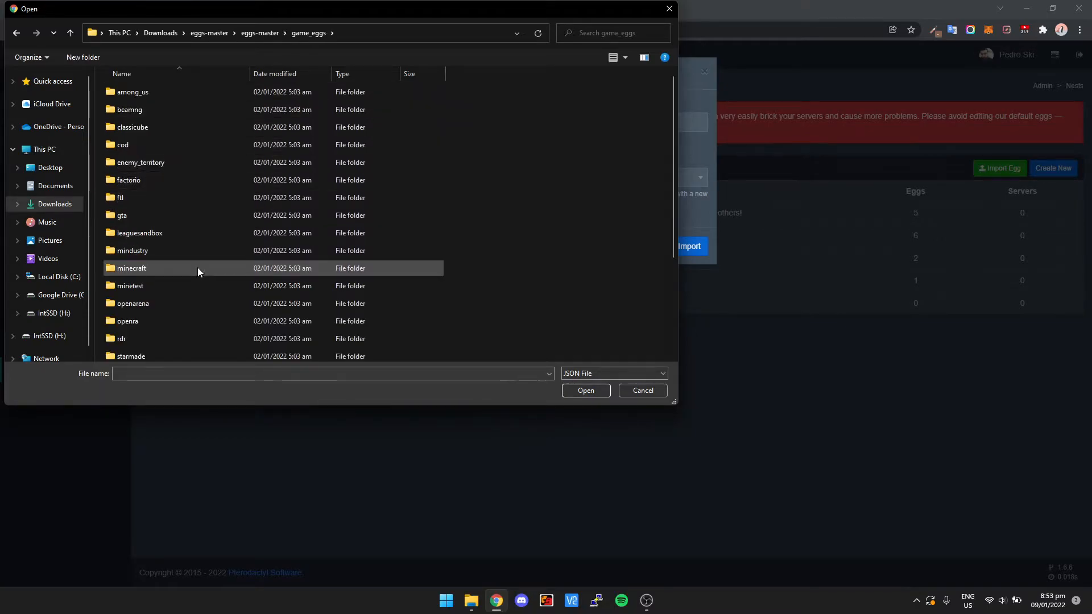
pyautogui.scroll(-3)
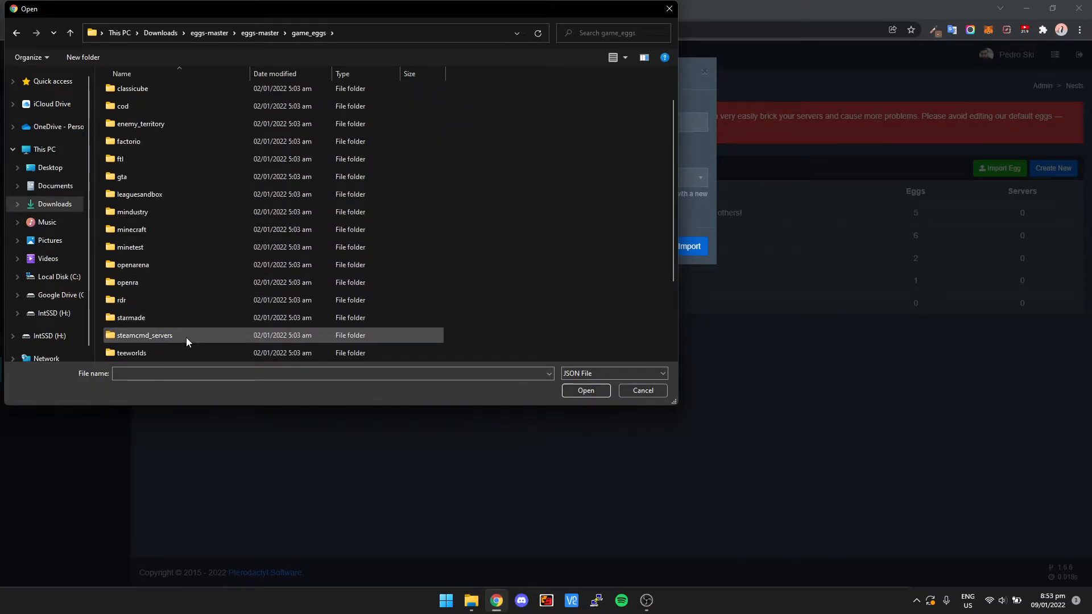
pyautogui.doubleClick(144, 335)
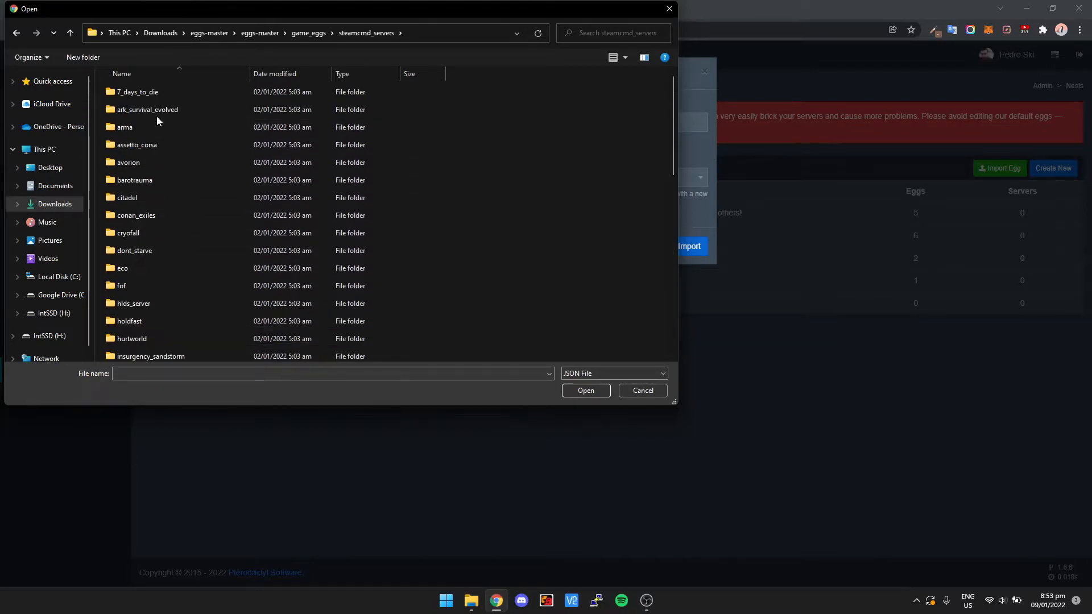
# Choose egg-7-days-to-die.json from 7_days_to_die, assign it to Custom games, and import
pyautogui.click(137, 91)
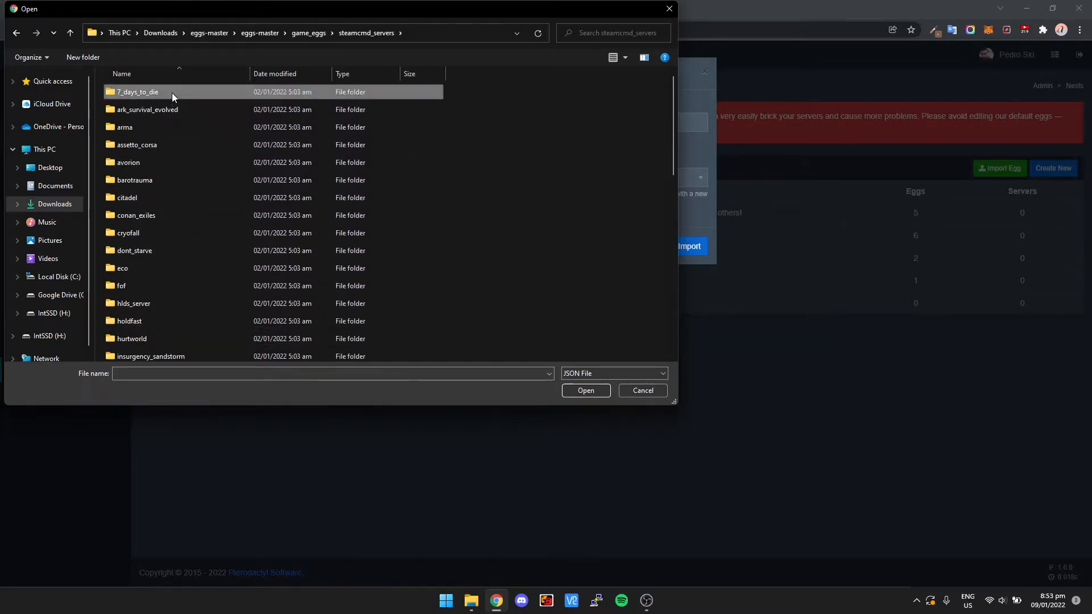
pyautogui.doubleClick(136, 91)
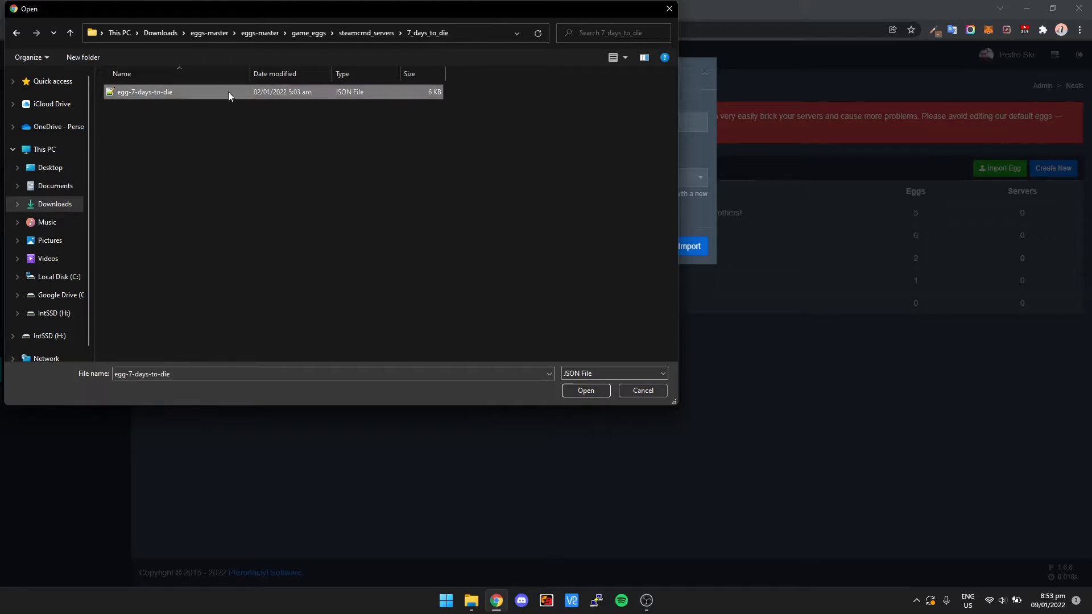
pyautogui.moveTo(203, 94)
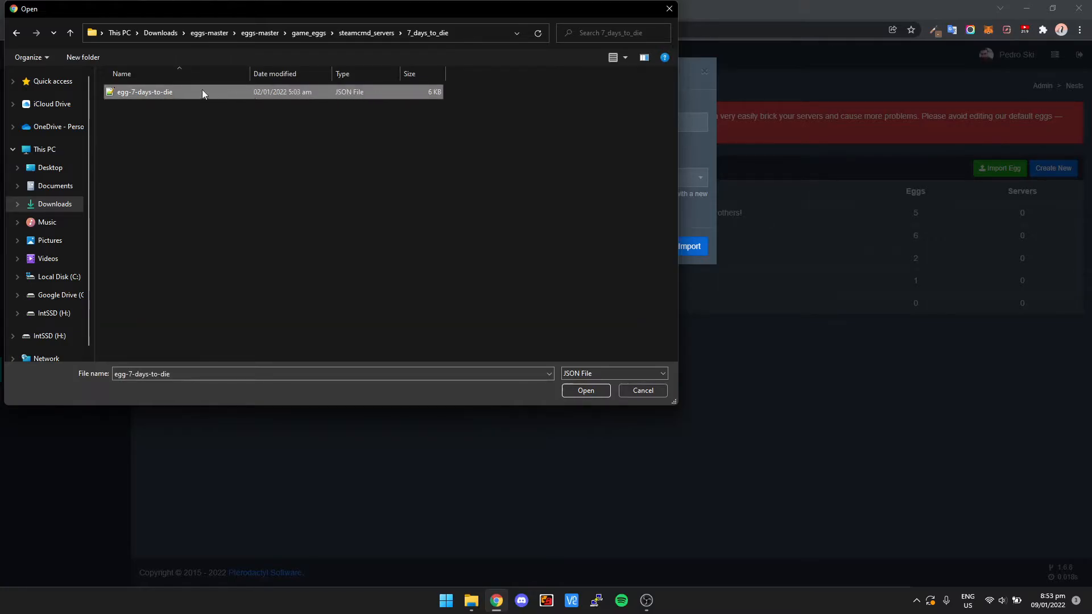
pyautogui.click(585, 391)
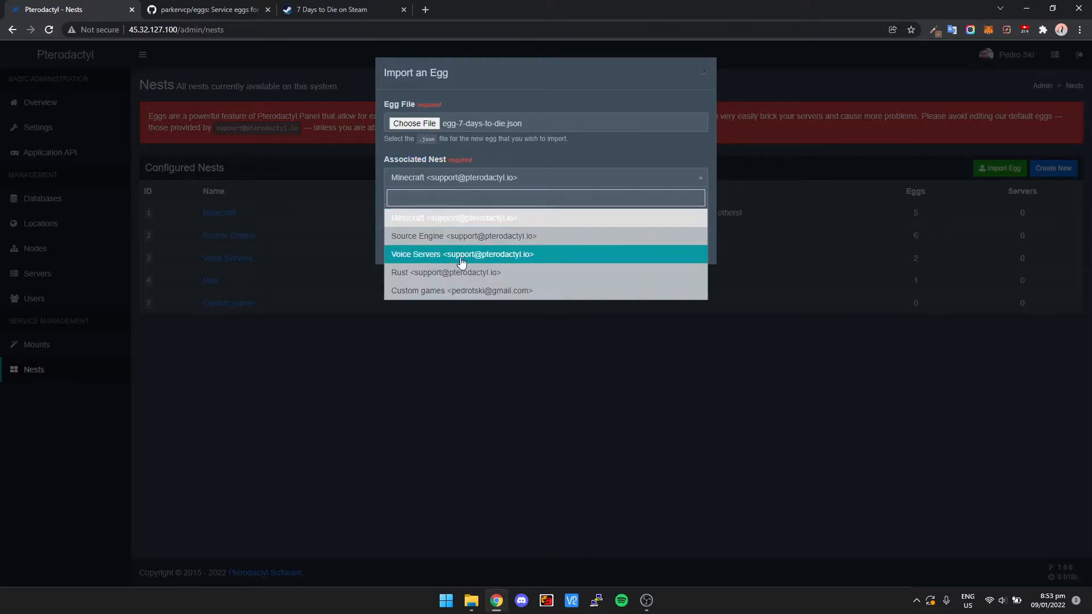
pyautogui.click(462, 291)
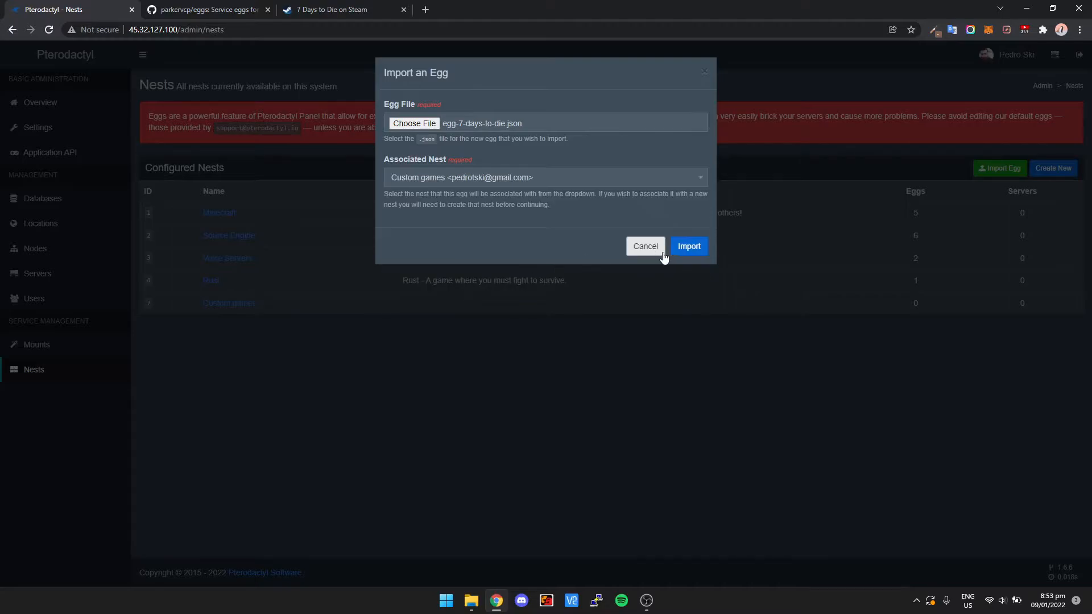
pyautogui.click(688, 245)
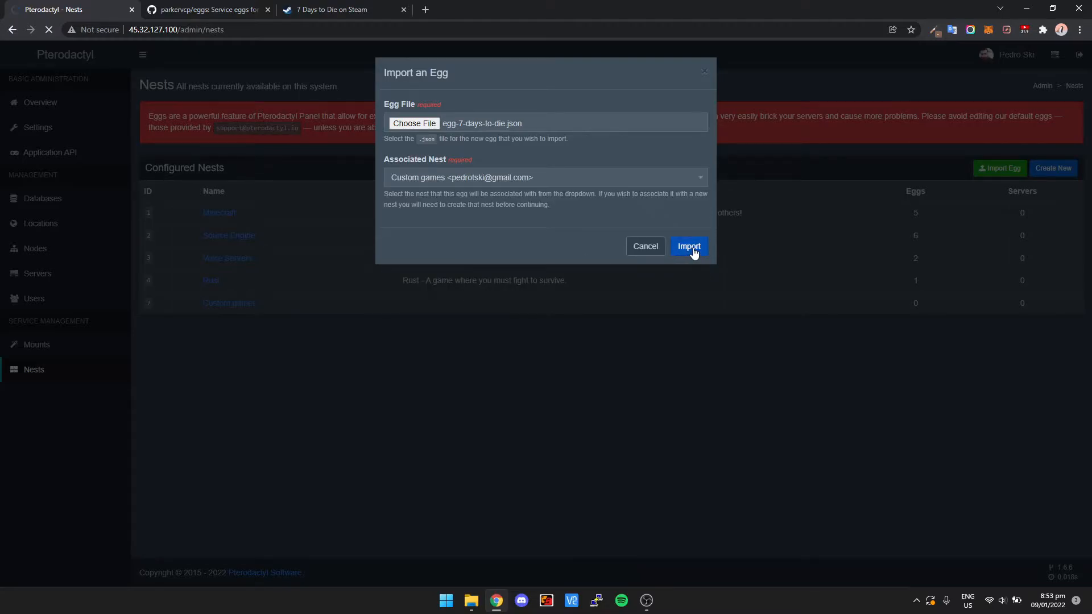
pyautogui.click(689, 246)
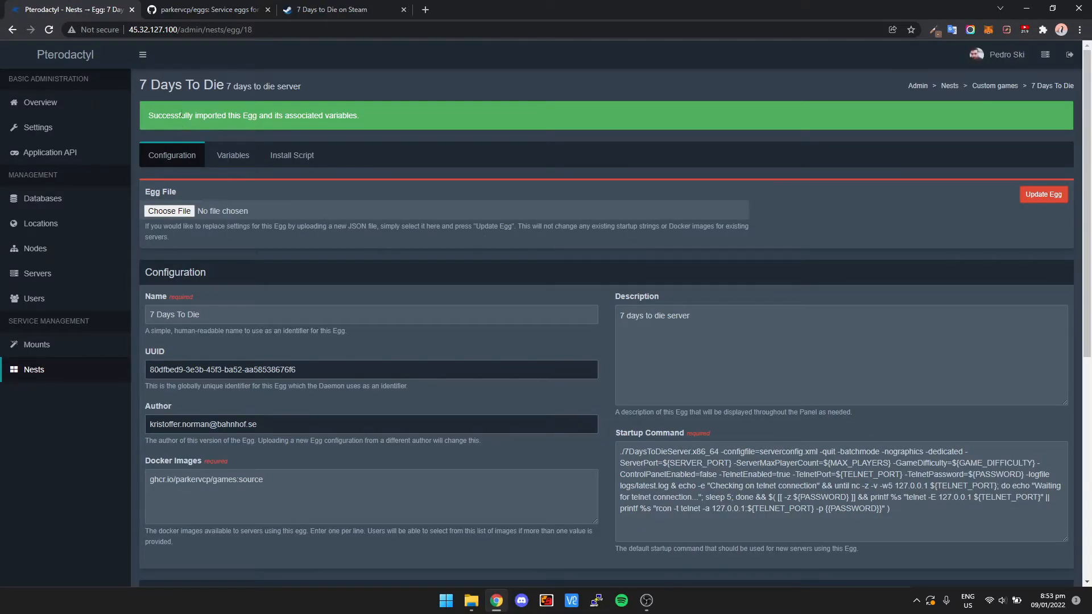
pyautogui.moveTo(153, 137)
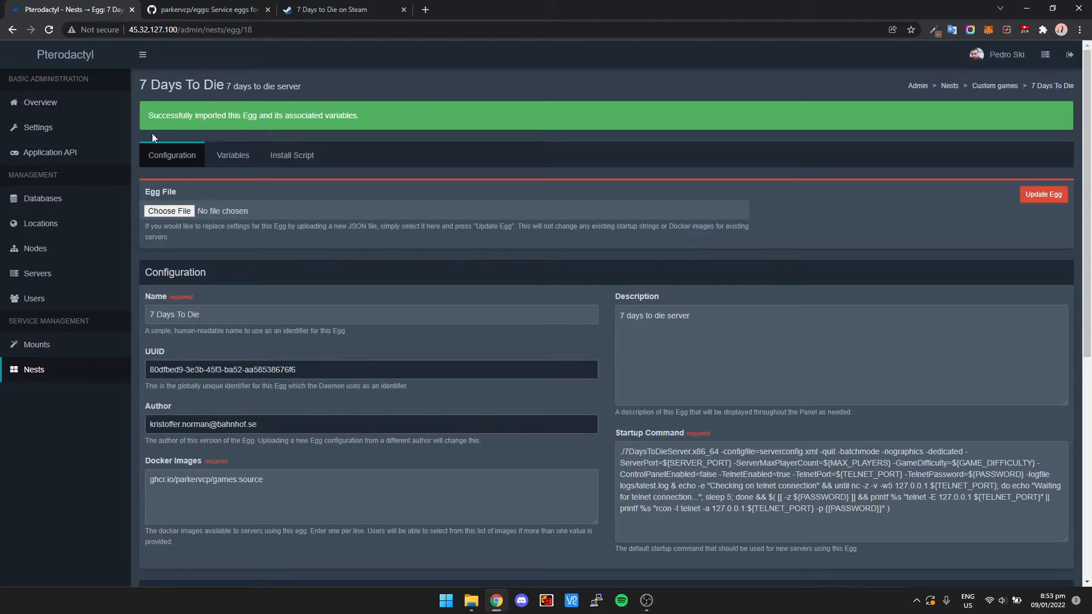
pyautogui.moveTo(75, 447)
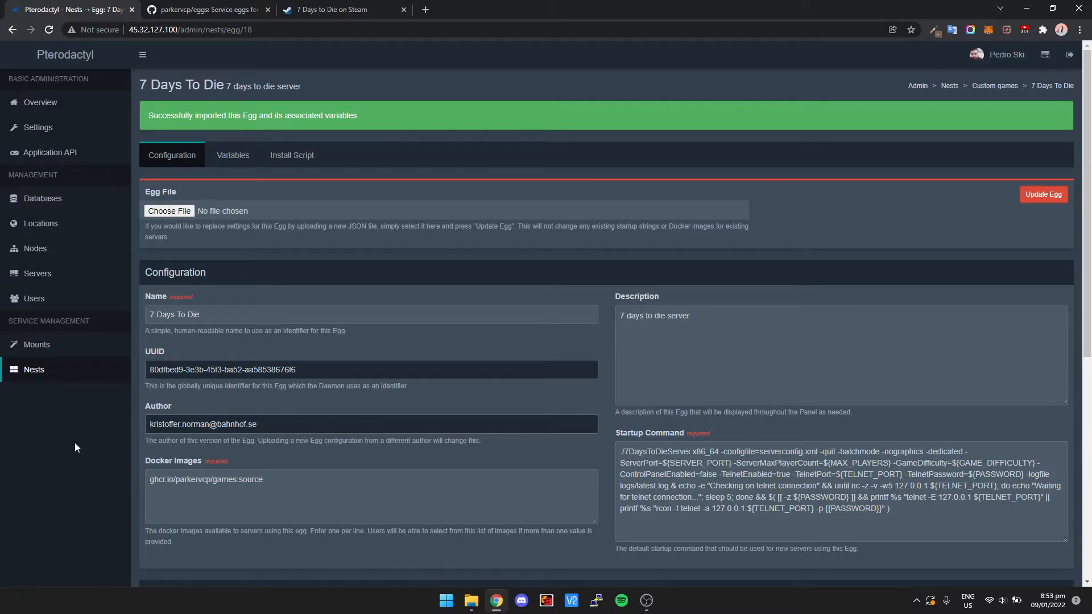
pyautogui.moveTo(61, 437)
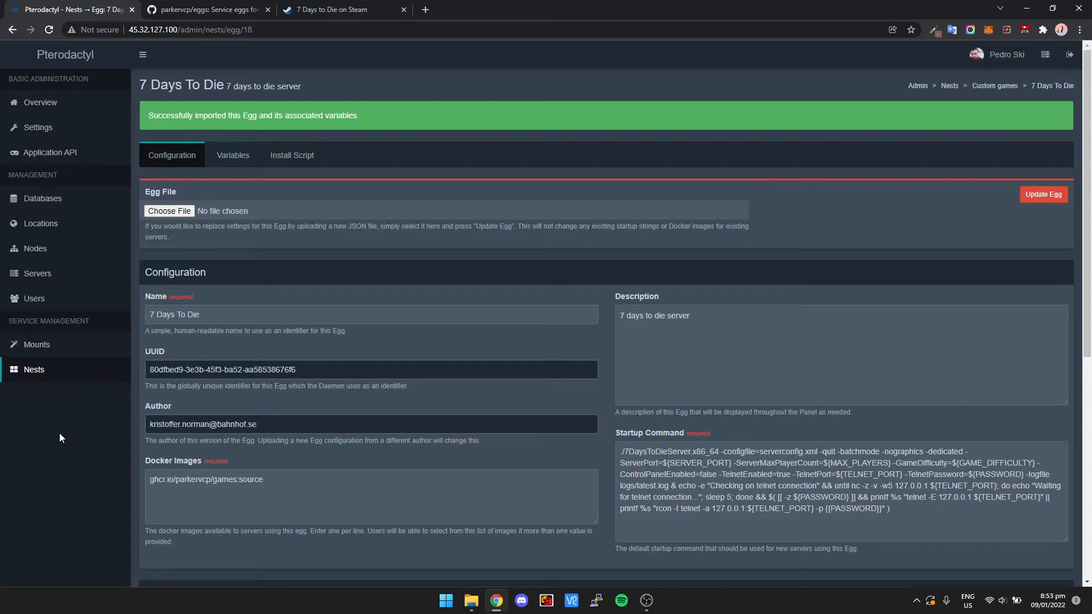
pyautogui.moveTo(61, 361)
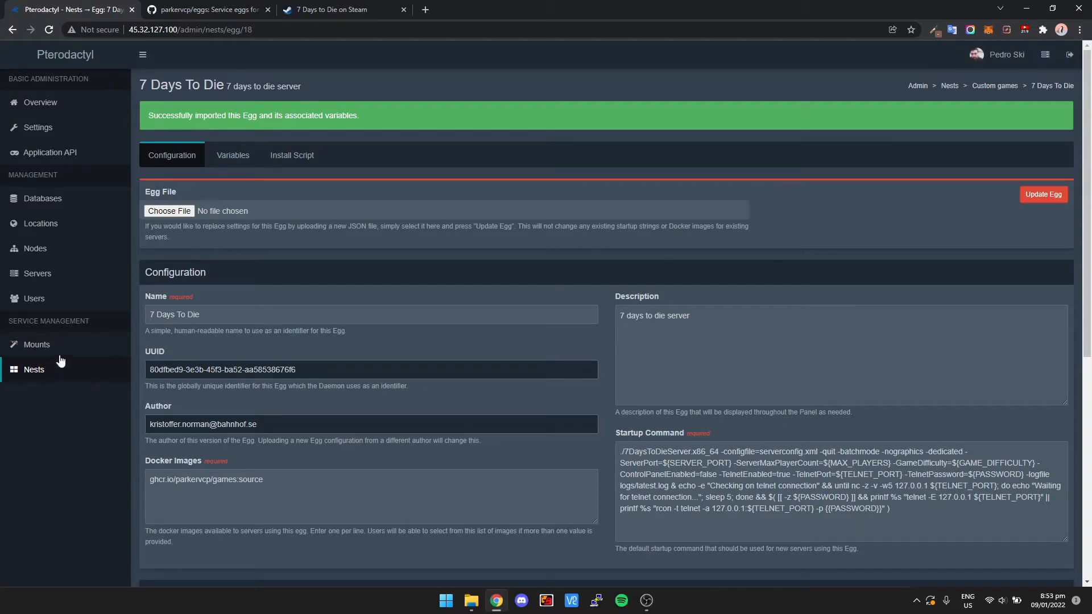
pyautogui.moveTo(37, 273)
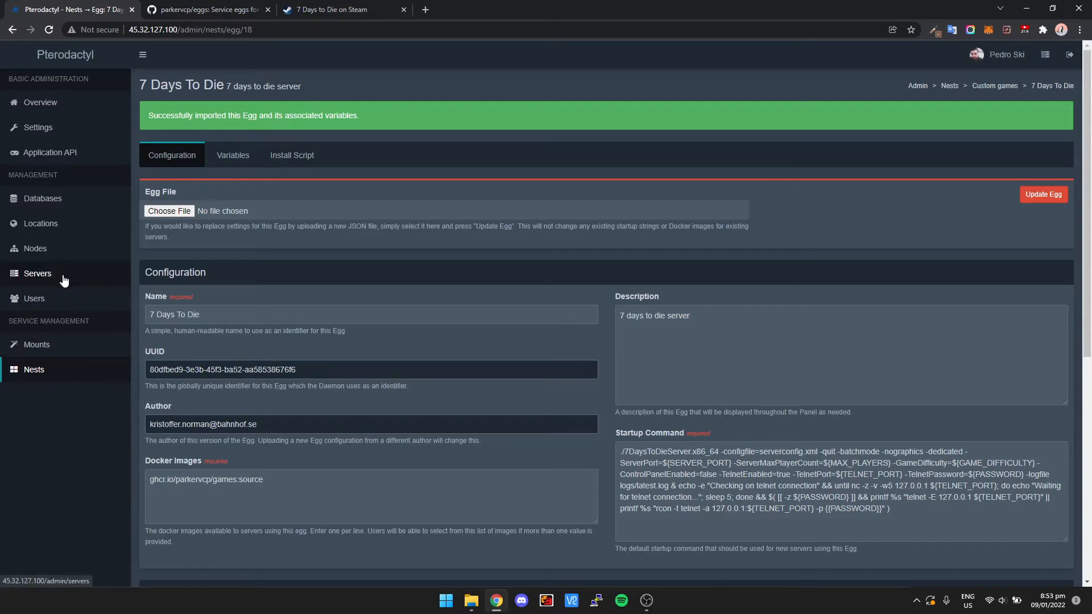
pyautogui.click(37, 273)
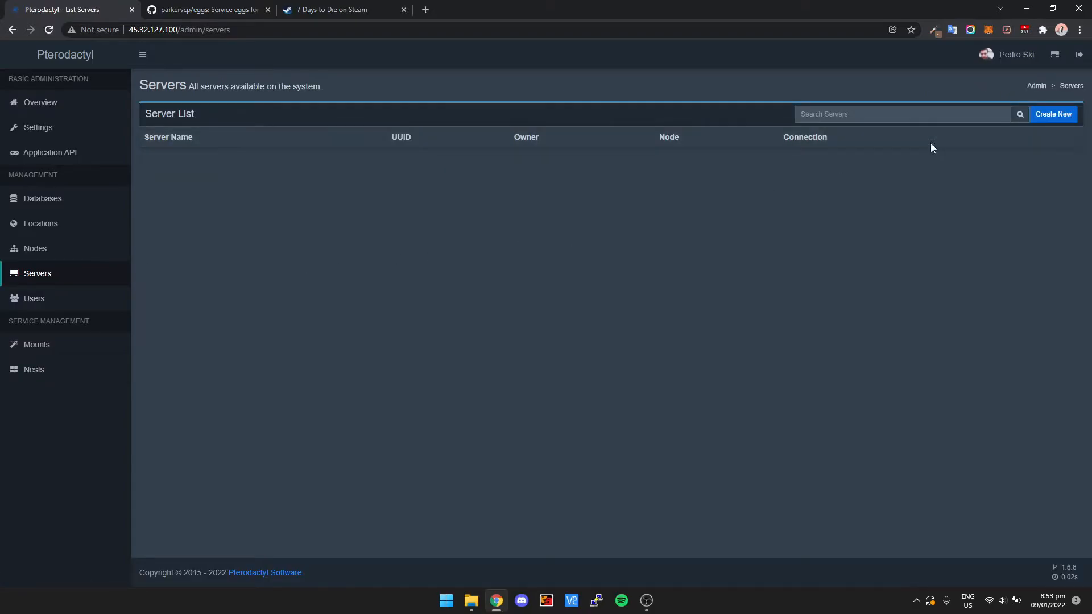
pyautogui.click(1053, 113)
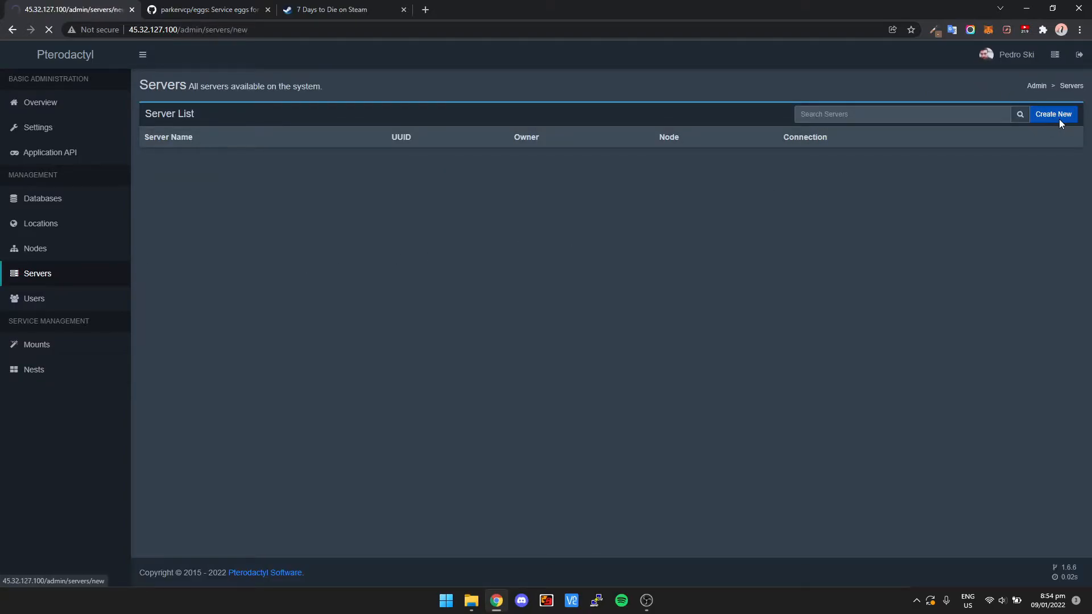
pyautogui.click(1054, 114)
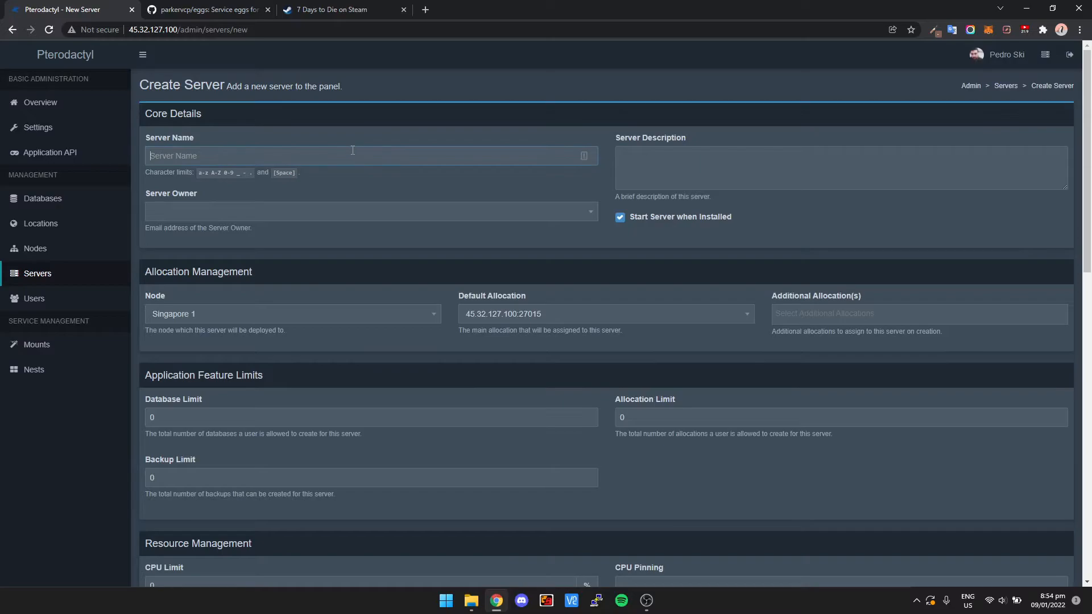
pyautogui.write('&D2D')
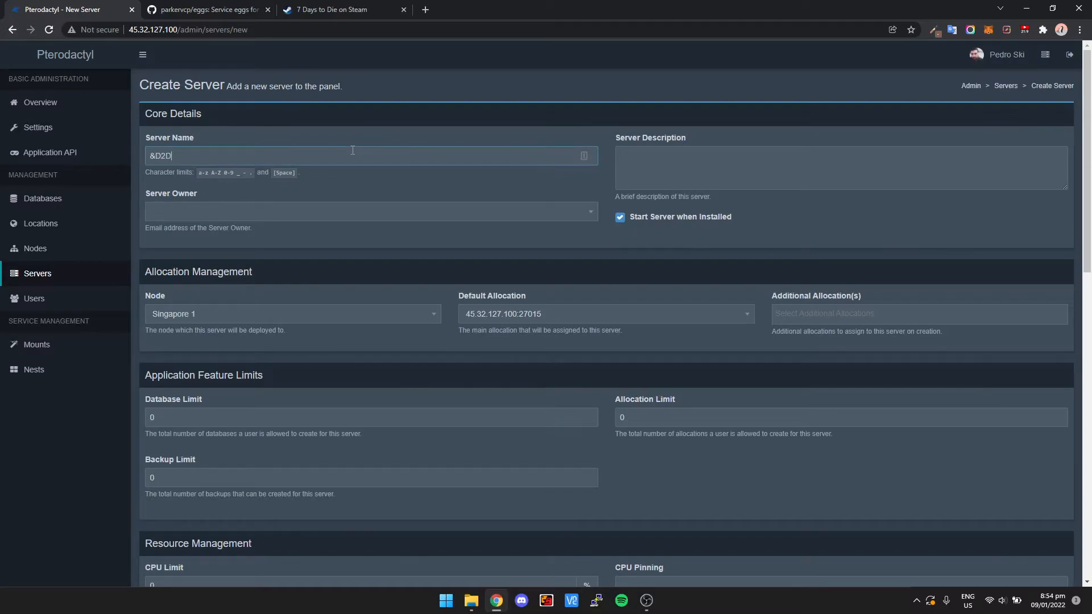
pyautogui.write('7D')
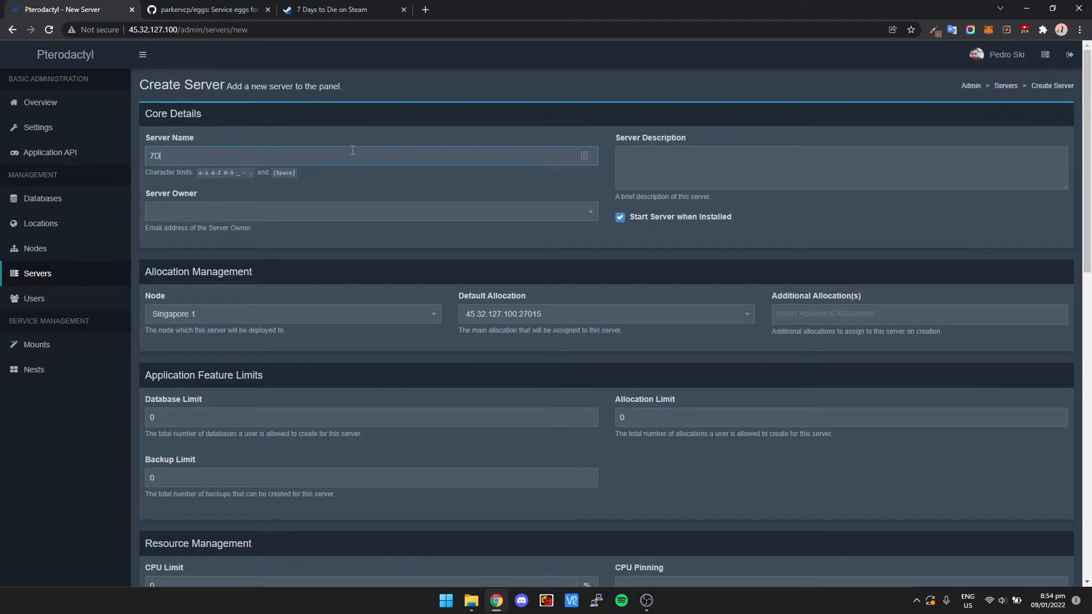
pyautogui.click(370, 211)
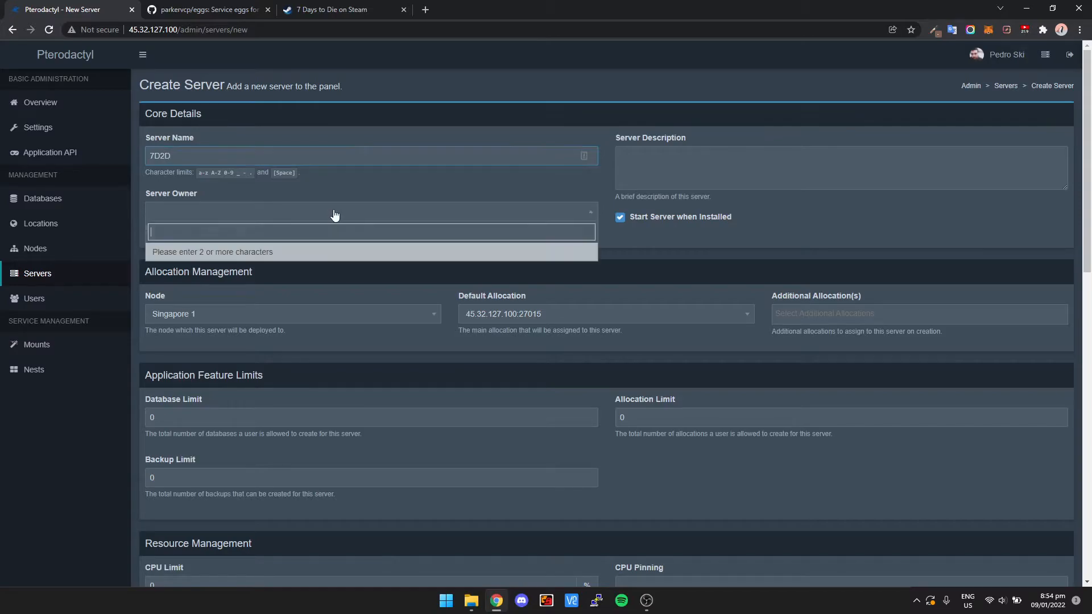
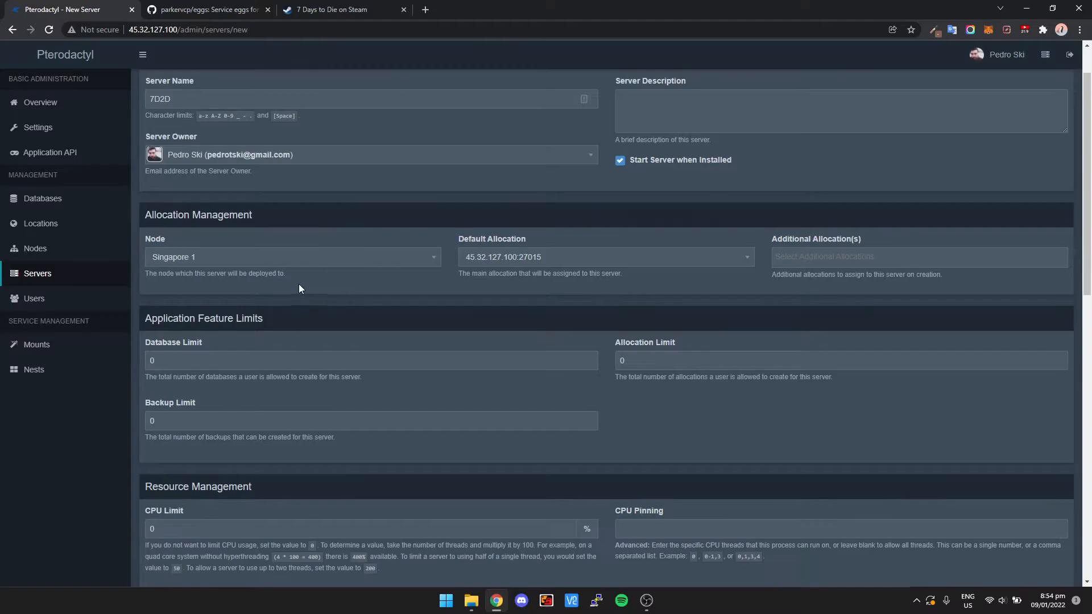
pyautogui.moveTo(527, 248)
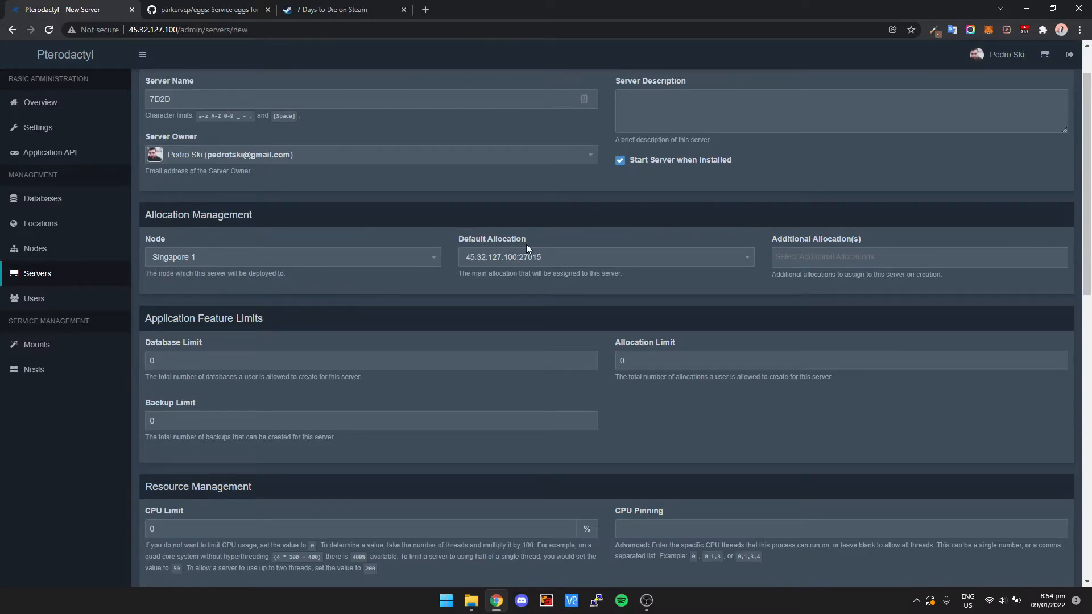
pyautogui.scroll(-3)
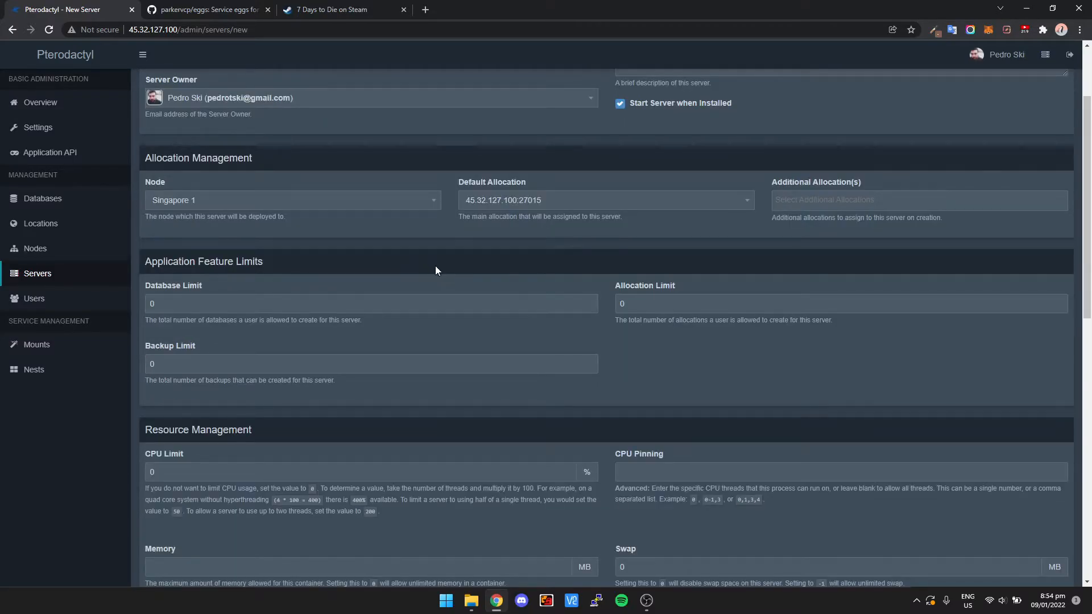
pyautogui.scroll(-3)
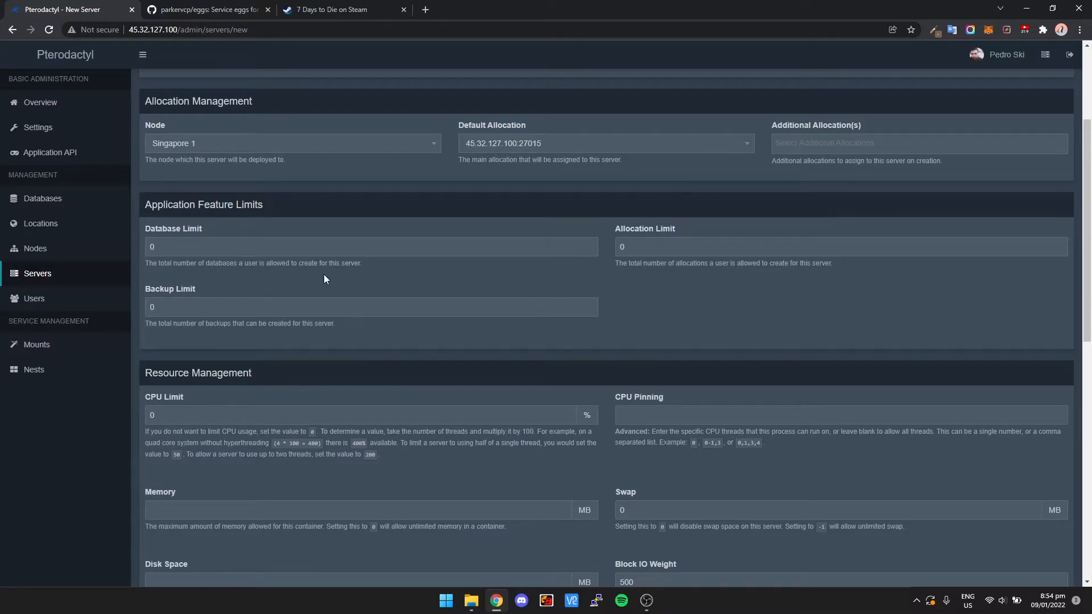
pyautogui.scroll(-3)
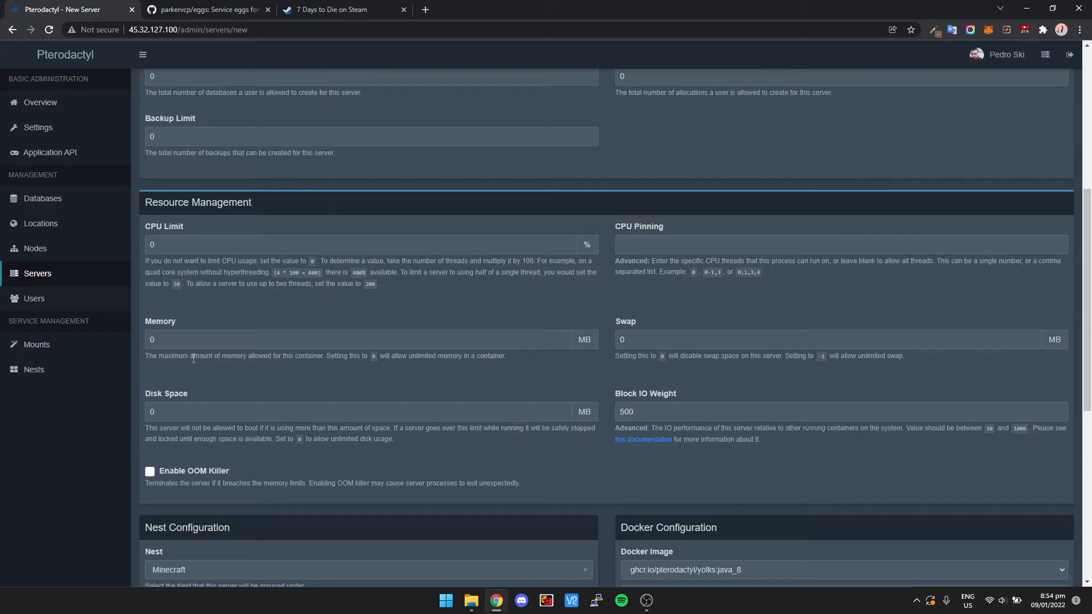
pyautogui.moveTo(303, 387)
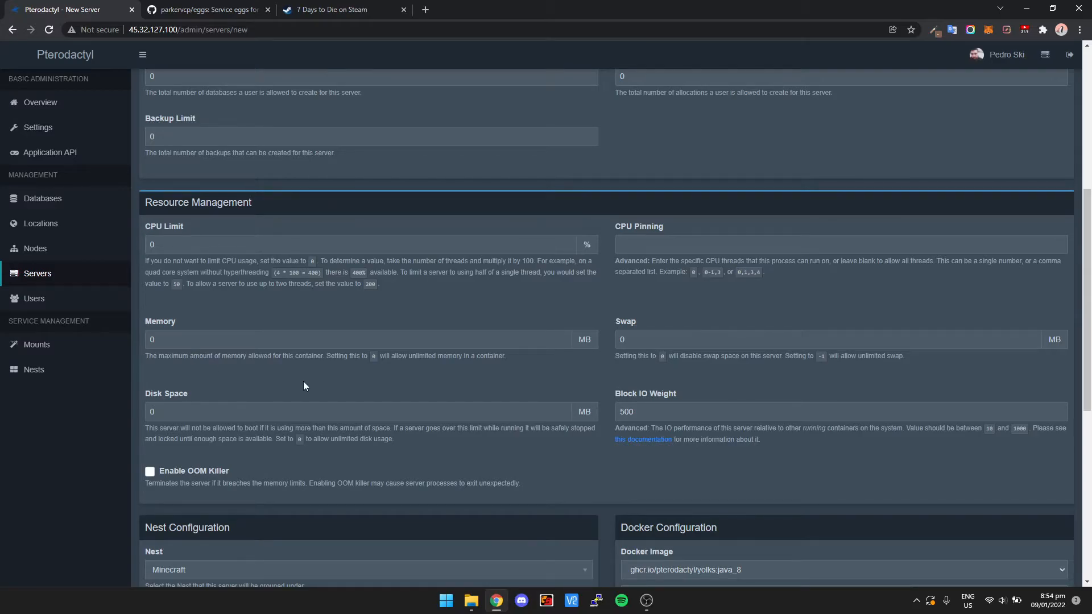
pyautogui.scroll(-3)
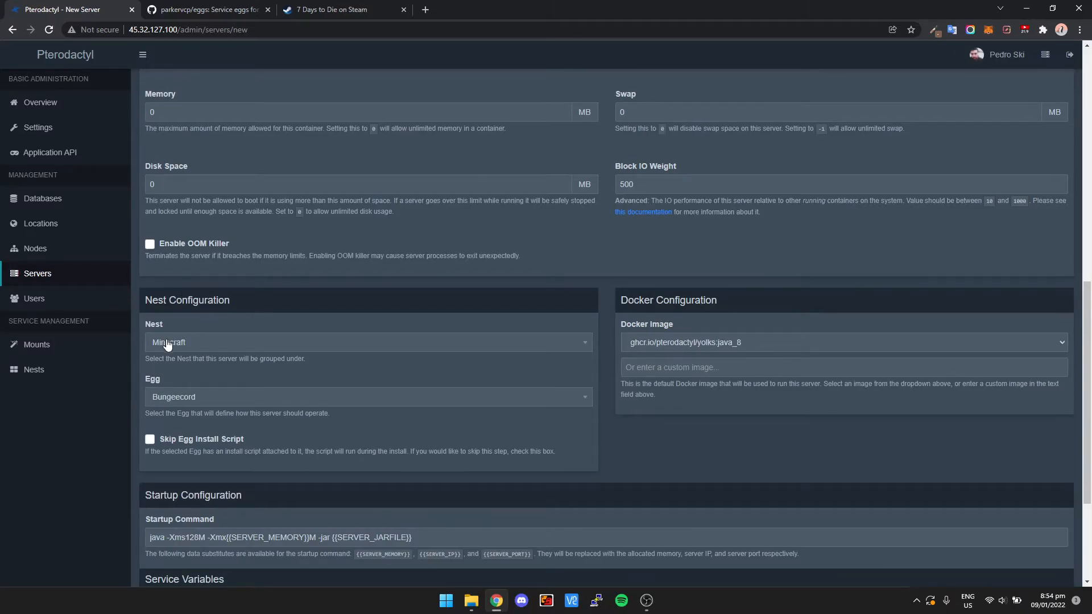
# Choose the Custom games nest with the 7 Days To Die egg and review its service variables
pyautogui.click(368, 342)
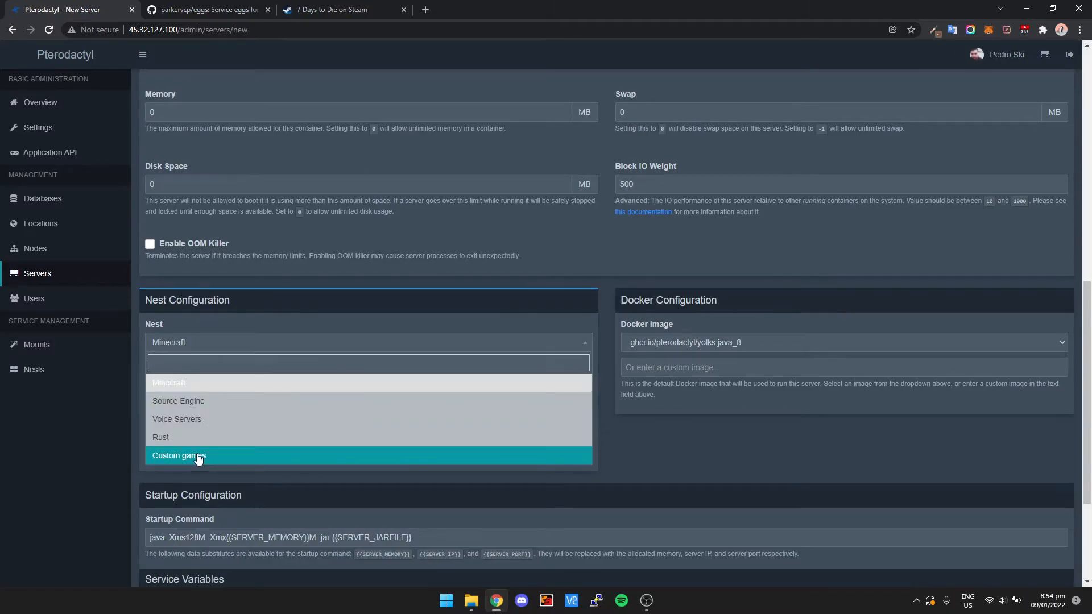
pyautogui.click(179, 455)
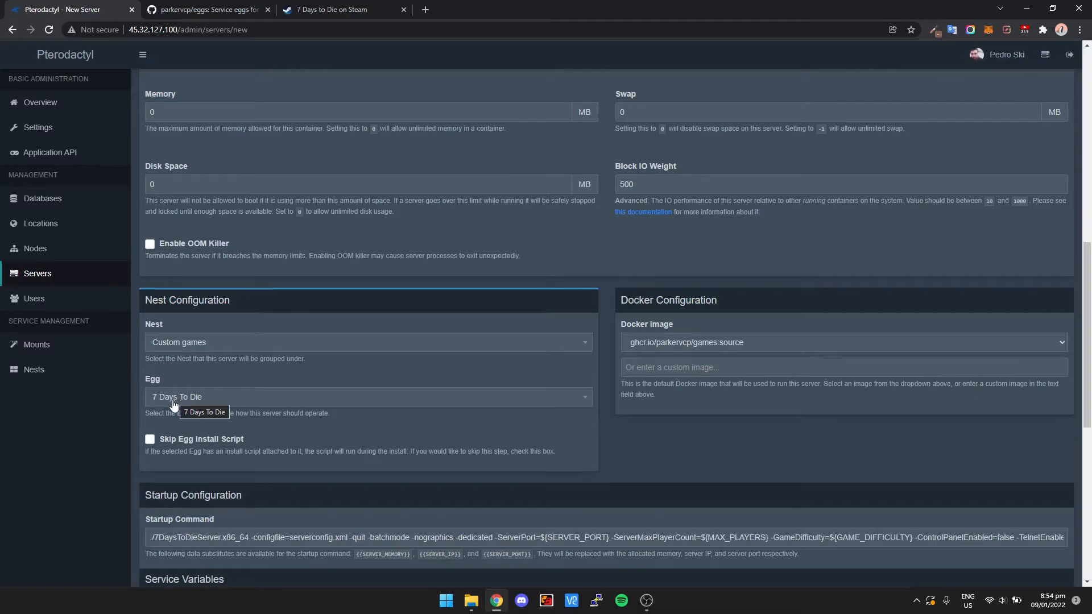
pyautogui.scroll(-3)
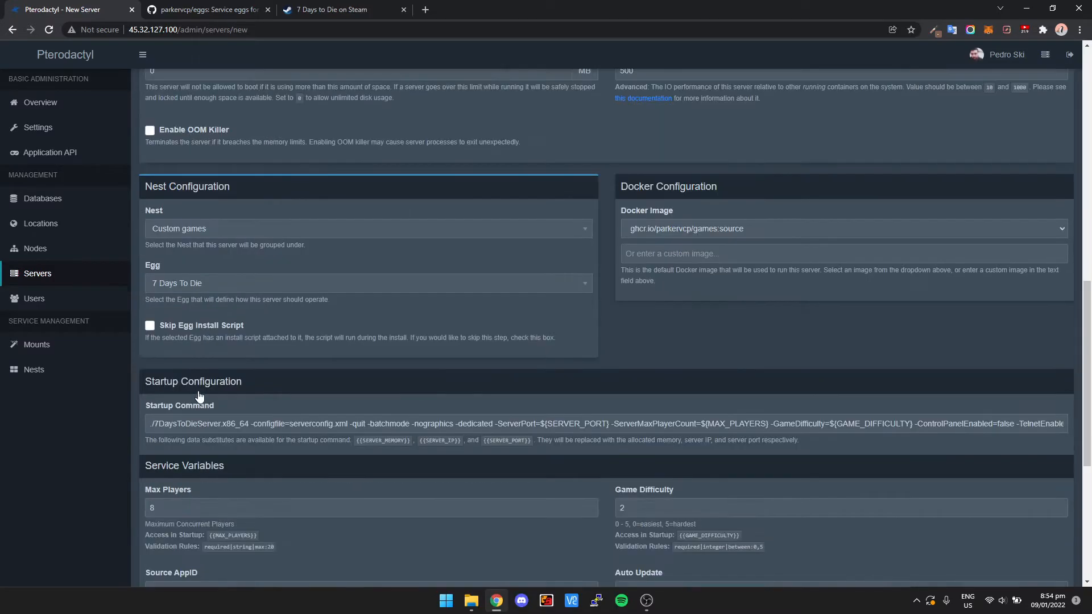
pyautogui.scroll(-3)
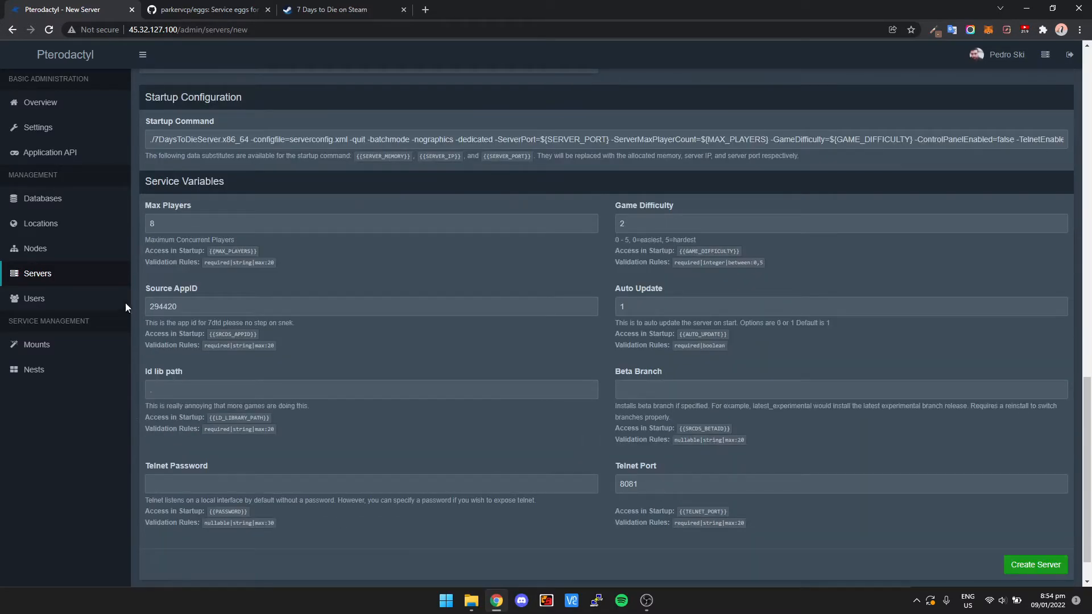
pyautogui.moveTo(176, 471)
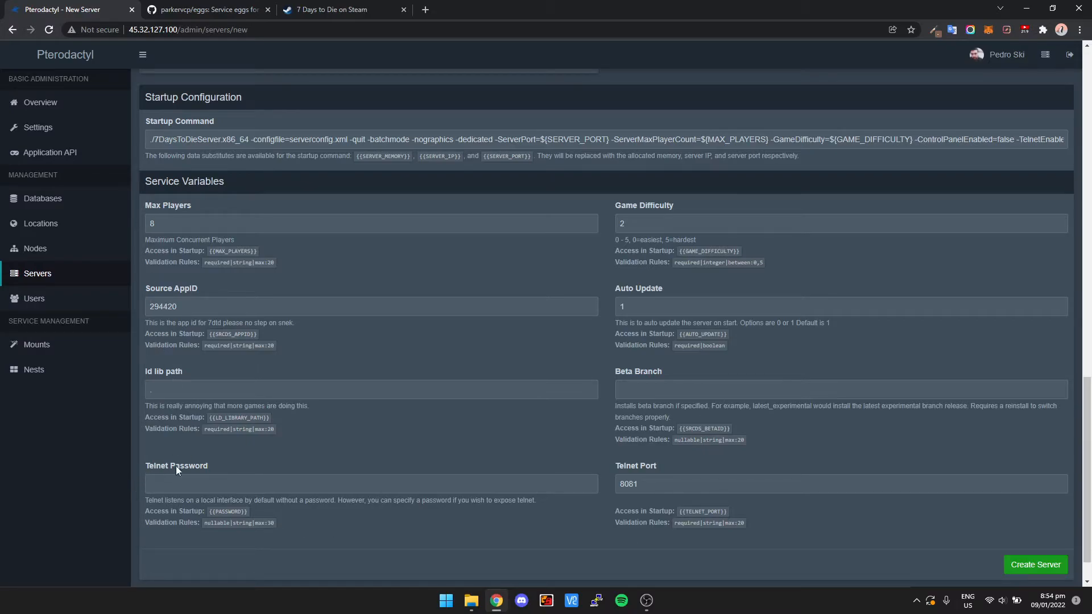
pyautogui.moveTo(568, 363)
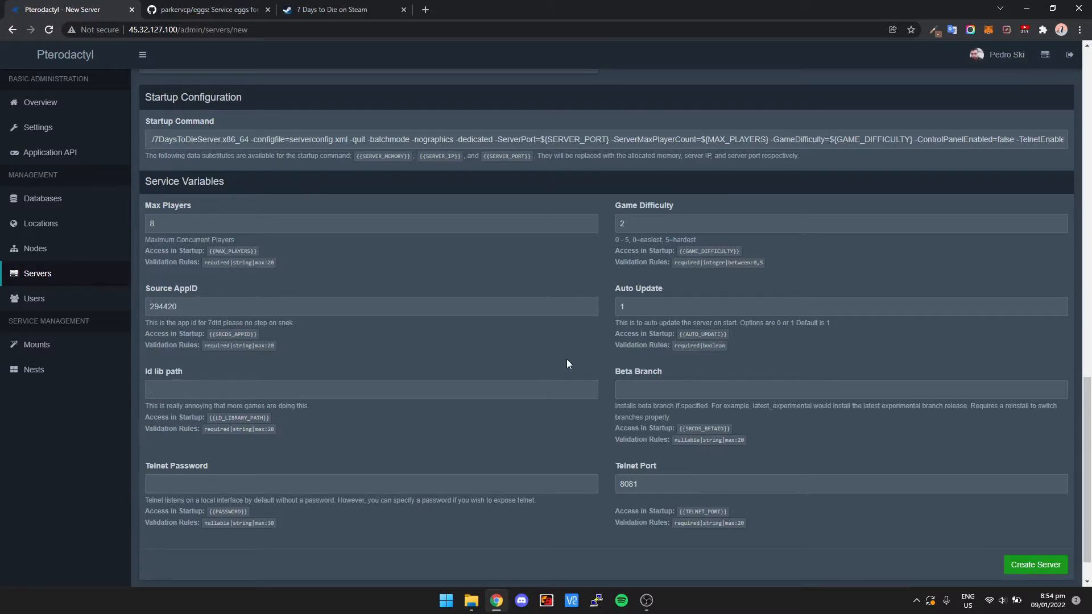
pyautogui.moveTo(700, 294)
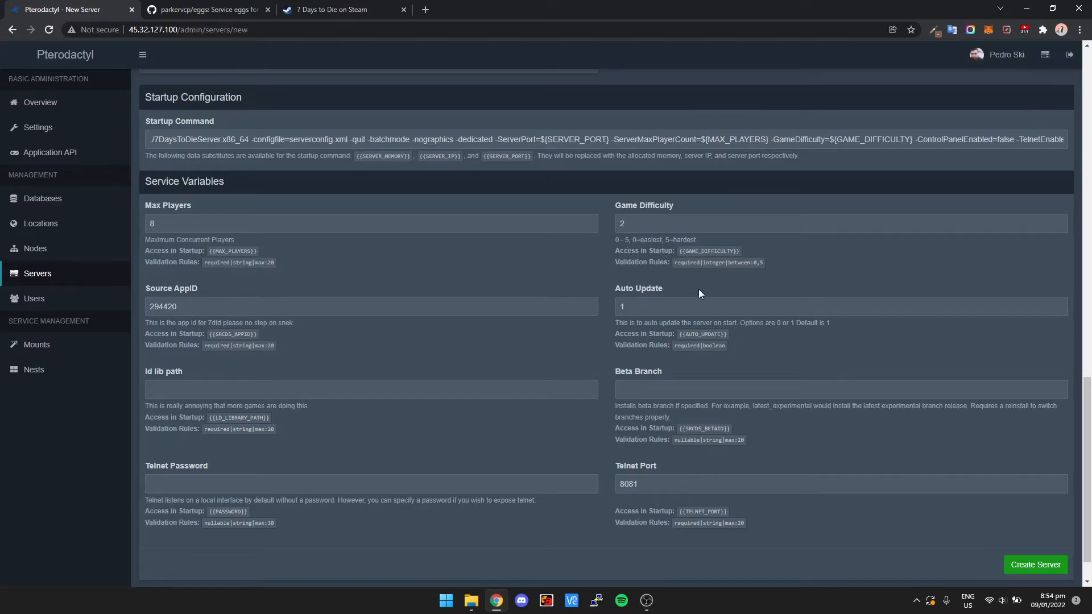
pyautogui.moveTo(566, 260)
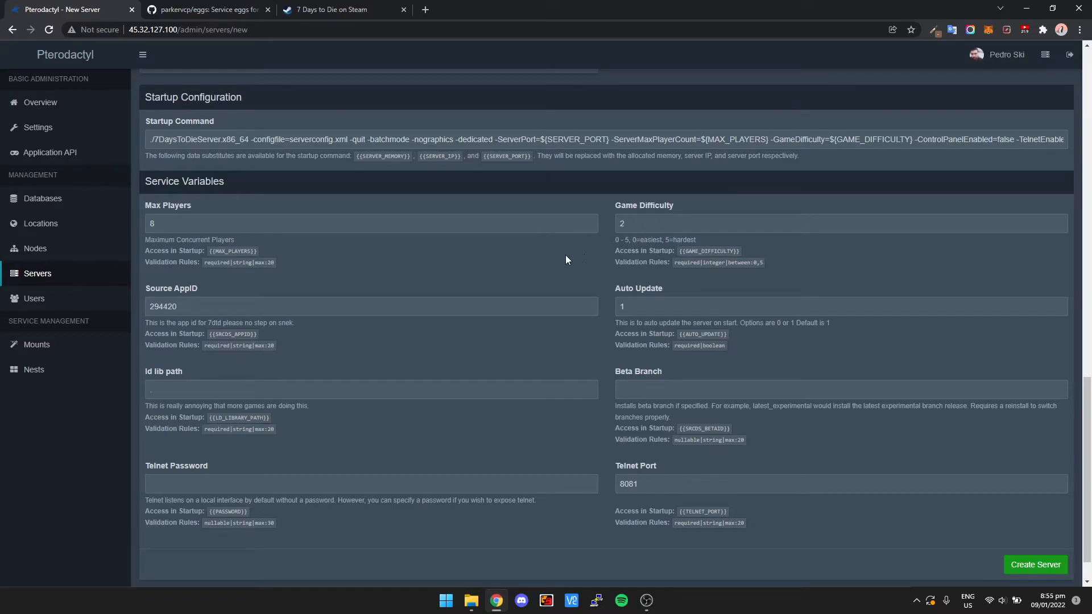
pyautogui.moveTo(1036, 564)
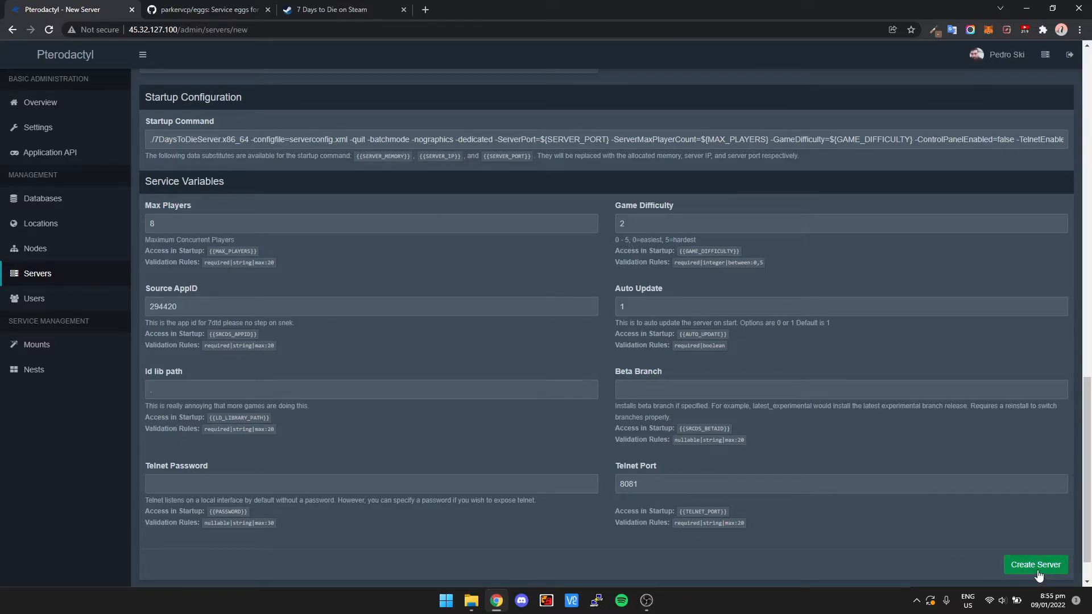
# Submit the new server form to create 7D2D
pyautogui.rightClick(1037, 565)
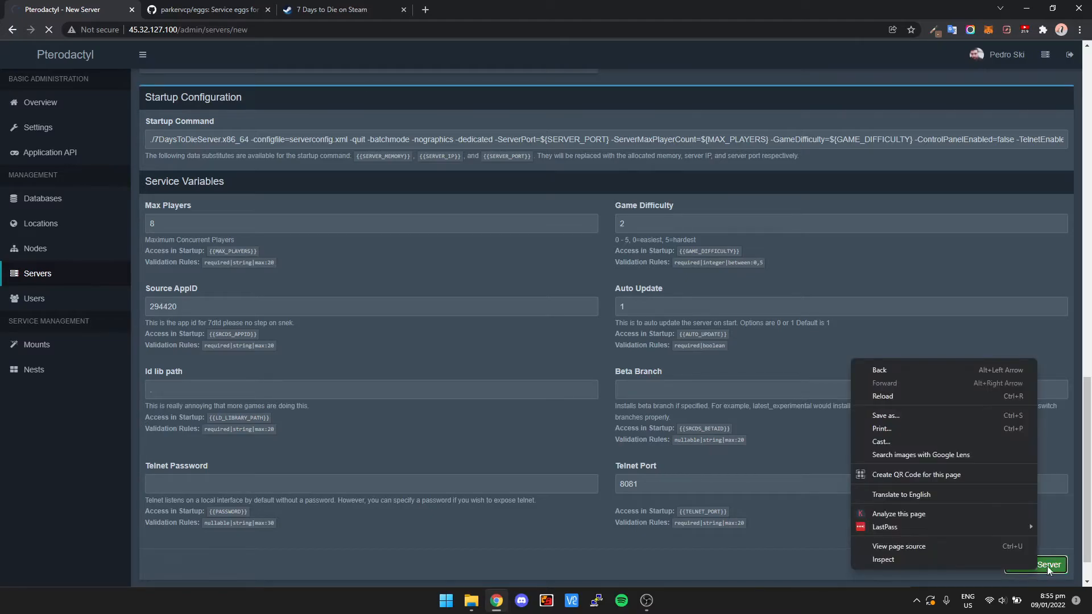
pyautogui.click(1049, 565)
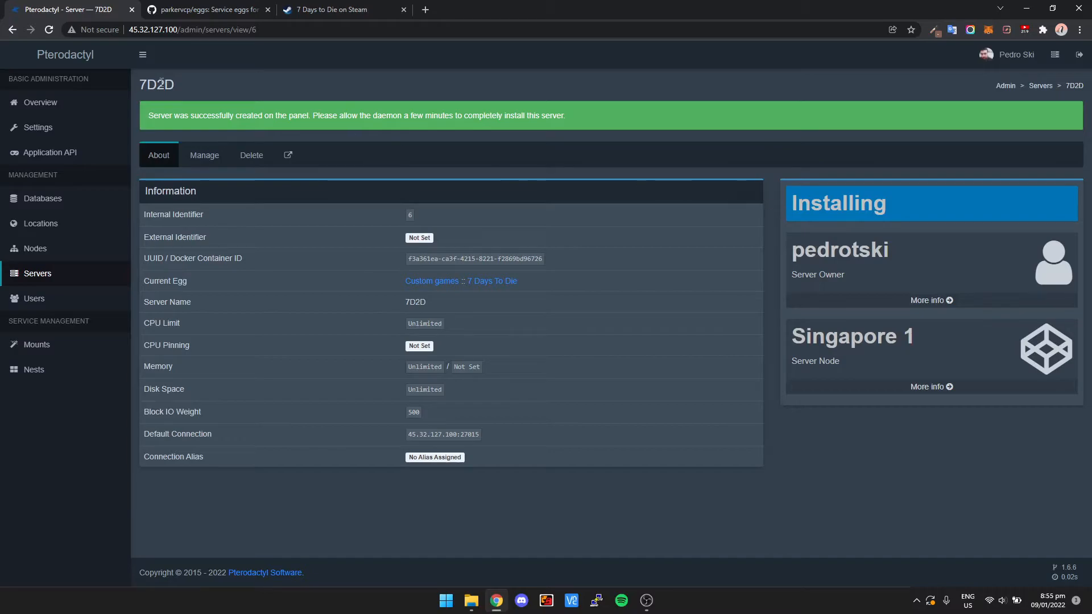
pyautogui.moveTo(65, 54)
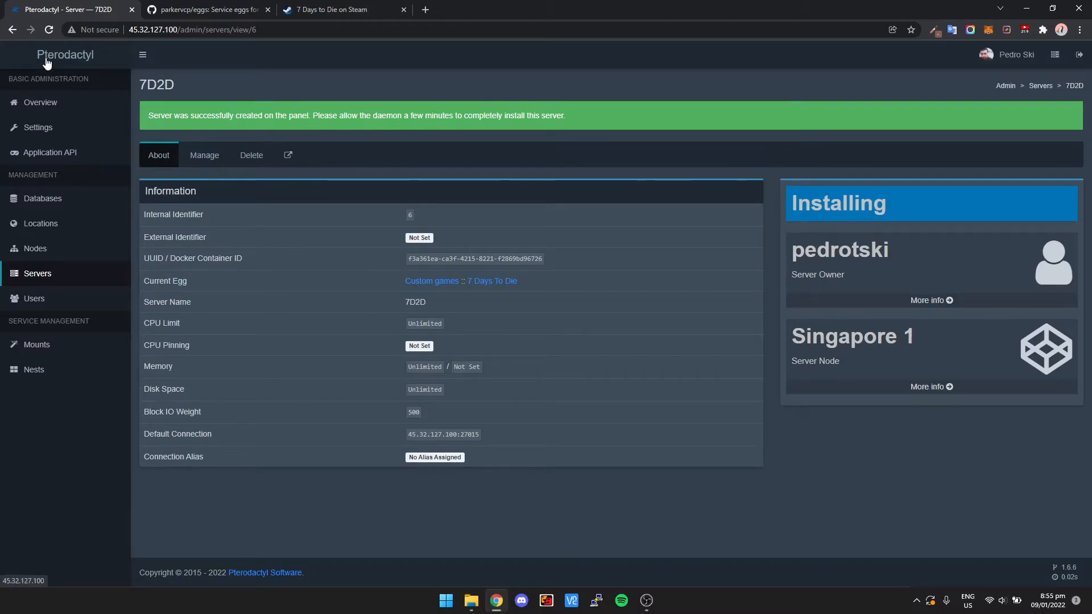
# Open 7D2D in the client console view and reload to clear the rendering error
pyautogui.click(65, 54)
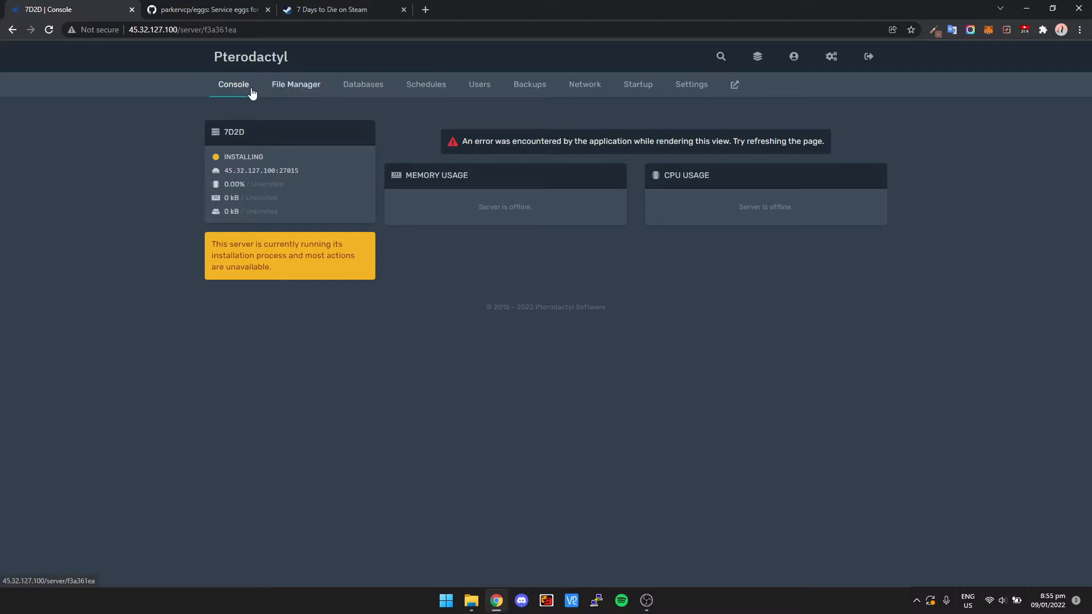
pyautogui.moveTo(497, 137)
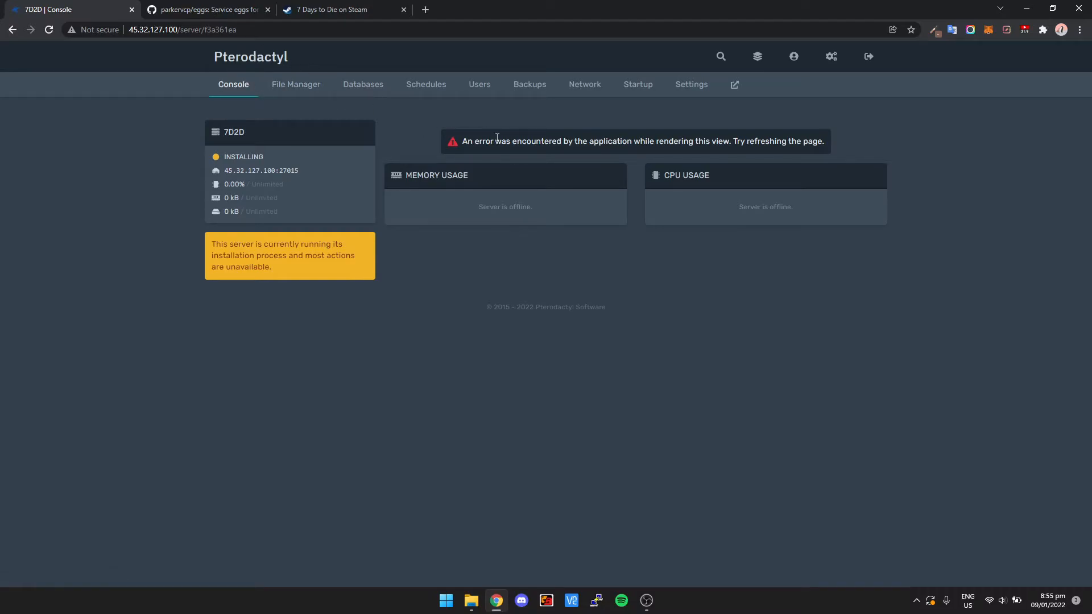
pyautogui.click(48, 29)
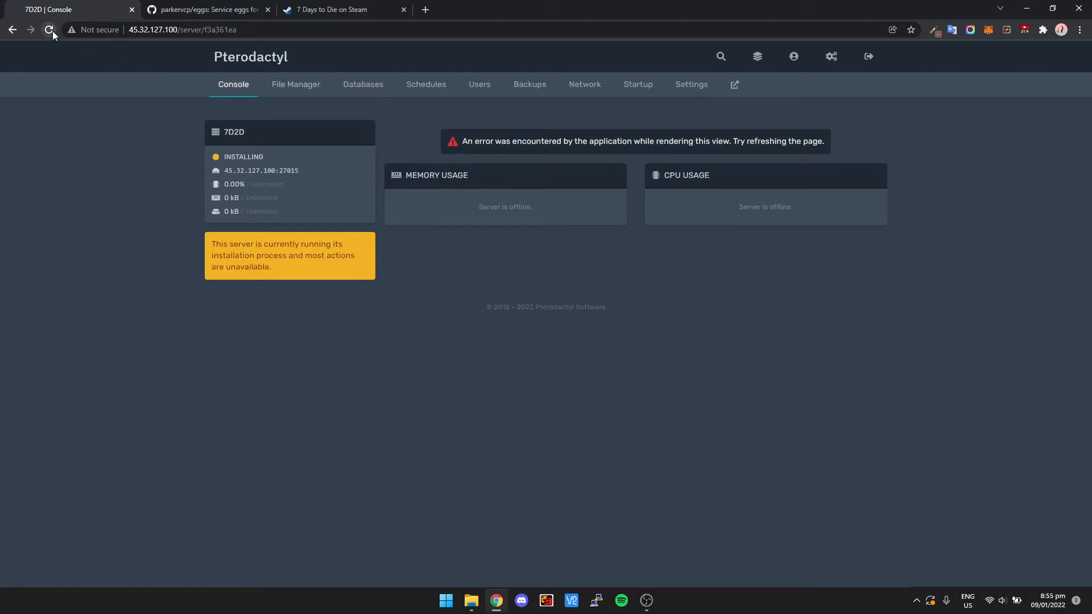
pyautogui.click(48, 29)
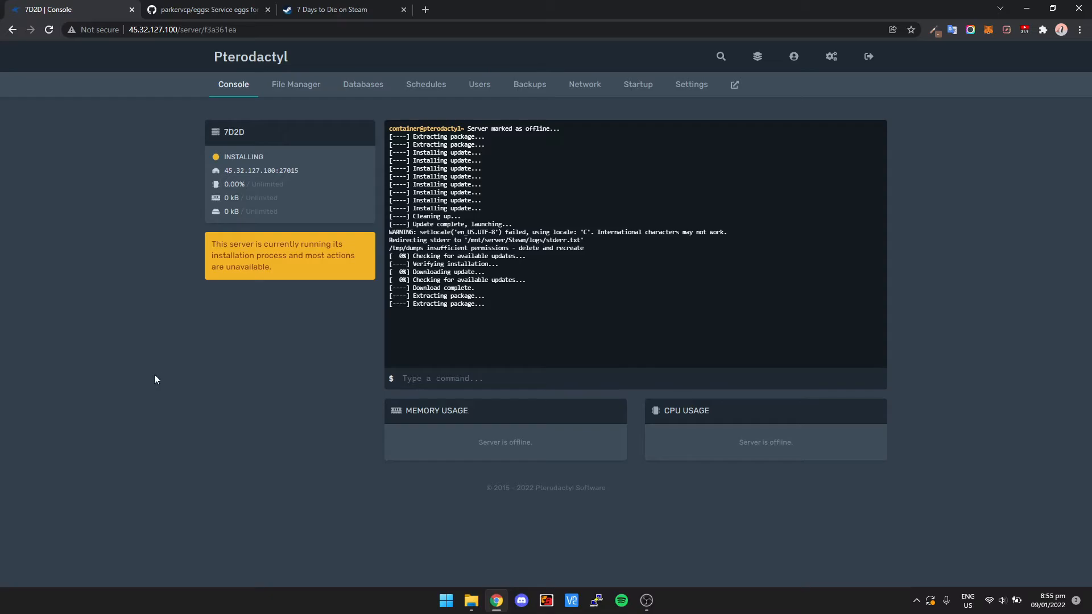
pyautogui.moveTo(176, 341)
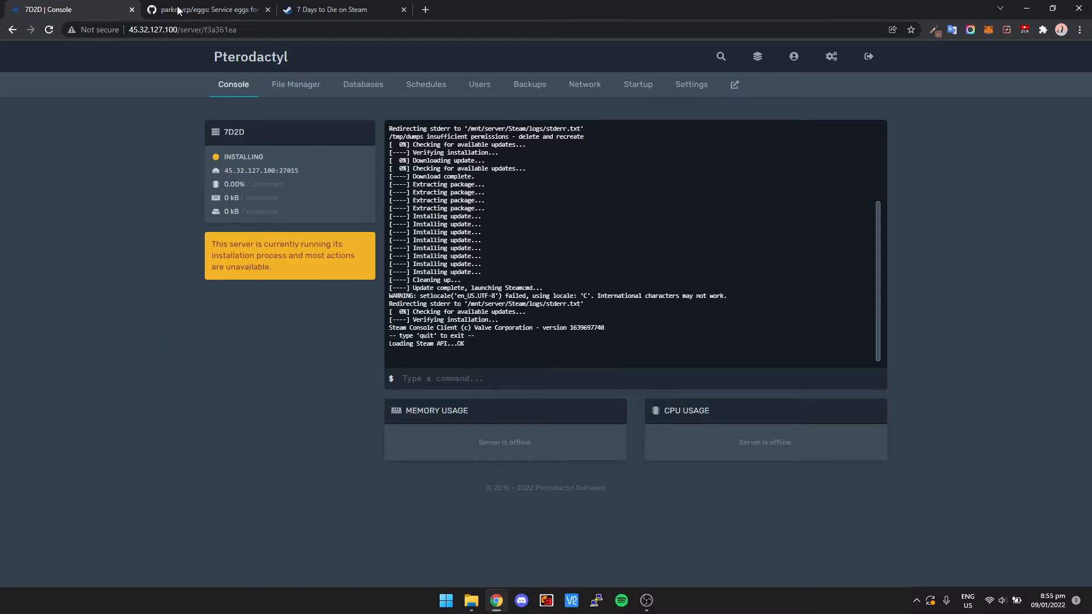
pyautogui.click(202, 9)
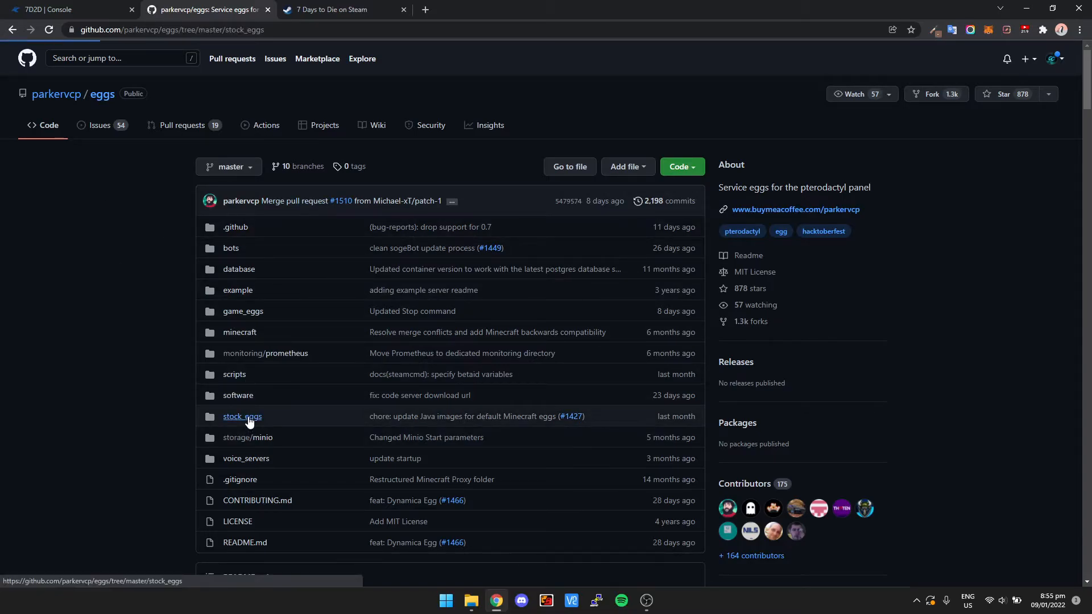
pyautogui.click(242, 416)
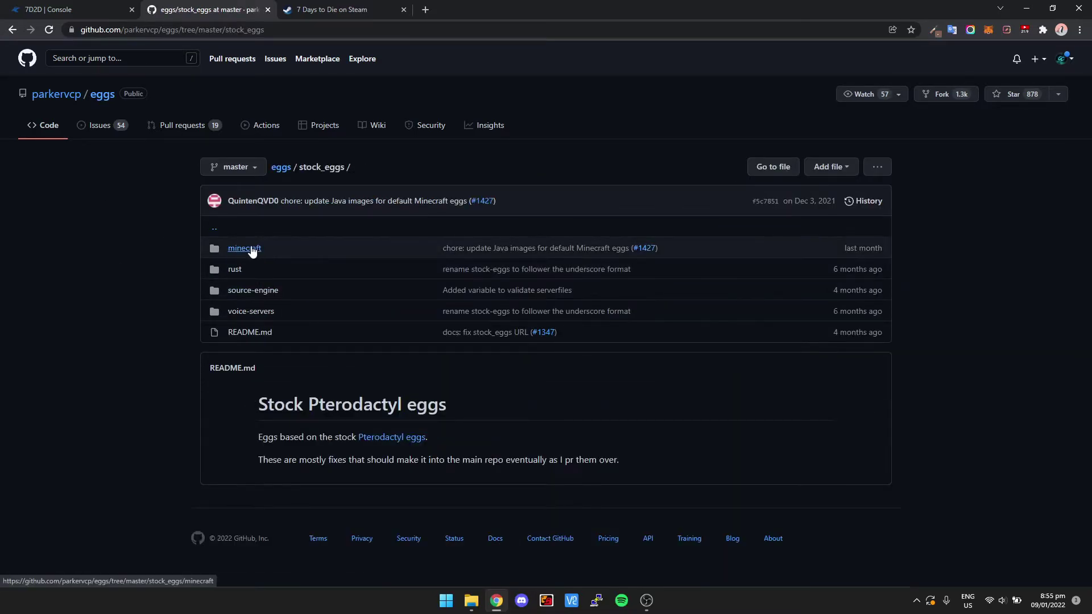
pyautogui.moveTo(252, 290)
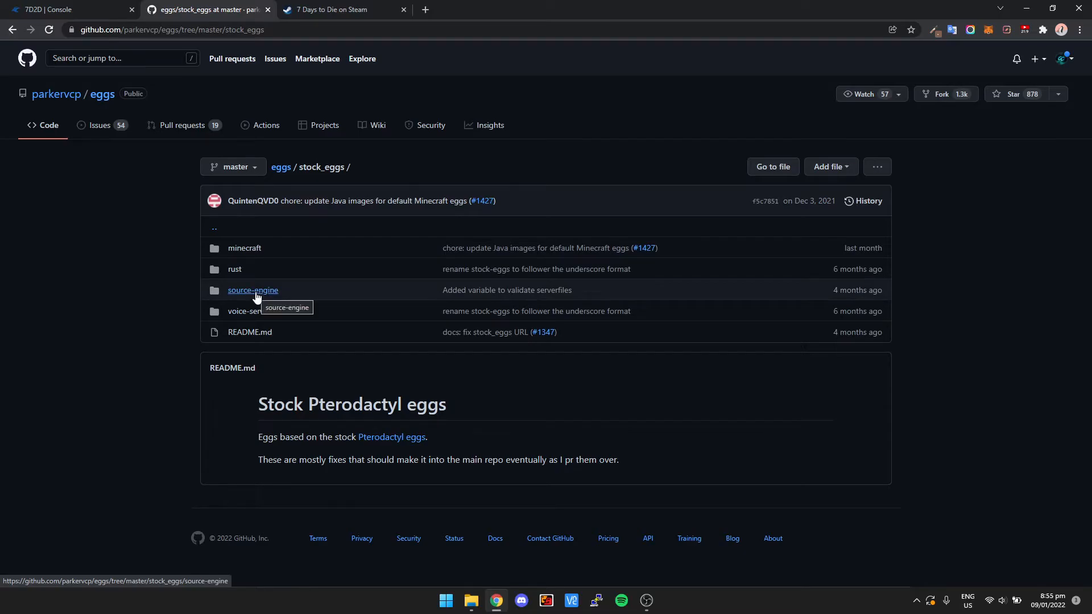
pyautogui.click(280, 168)
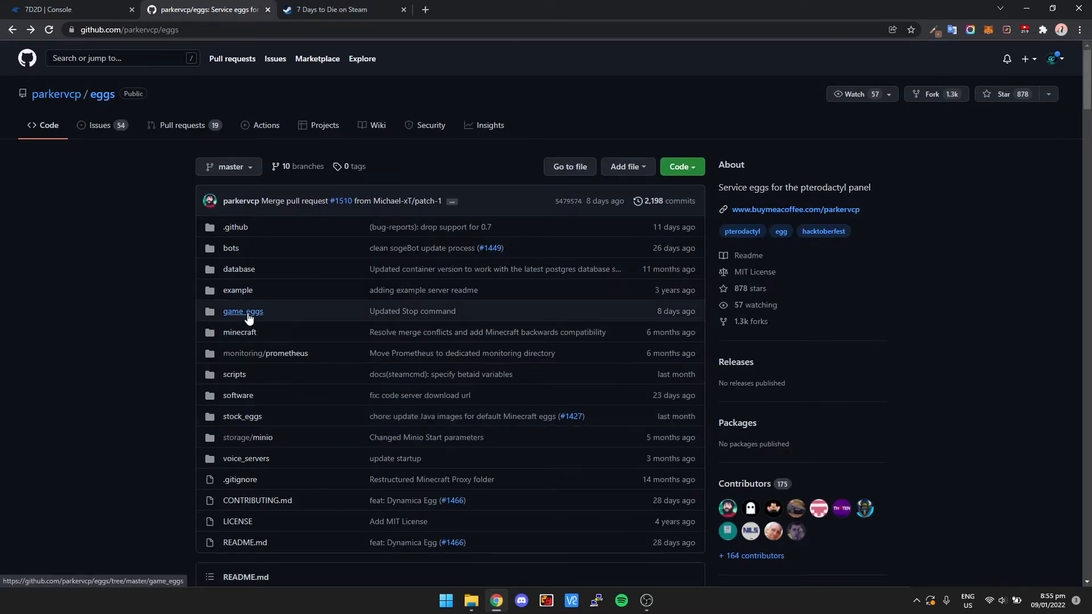
pyautogui.click(242, 311)
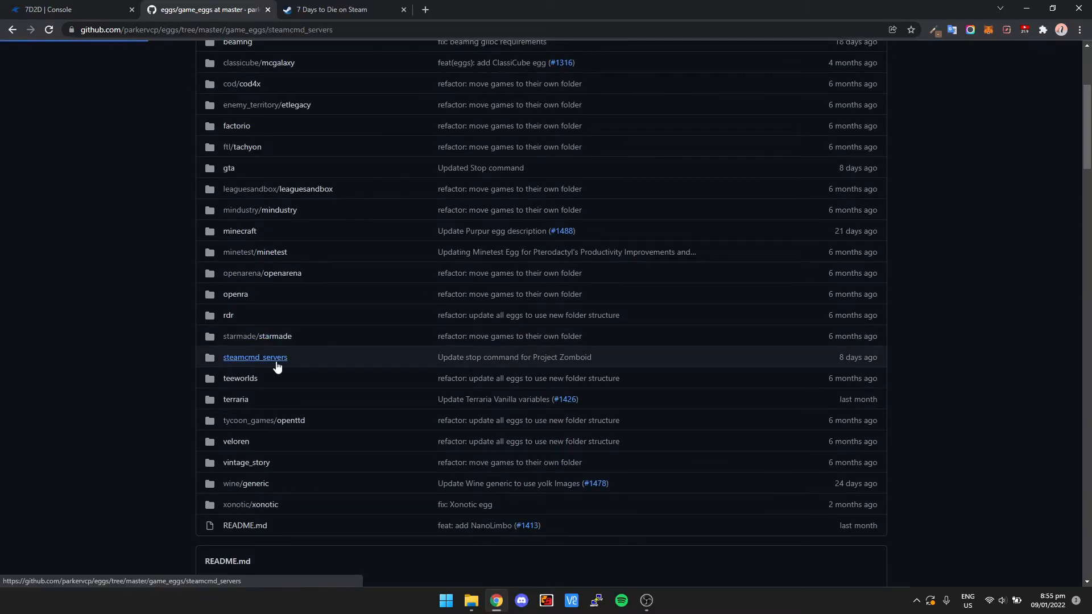
pyautogui.click(255, 357)
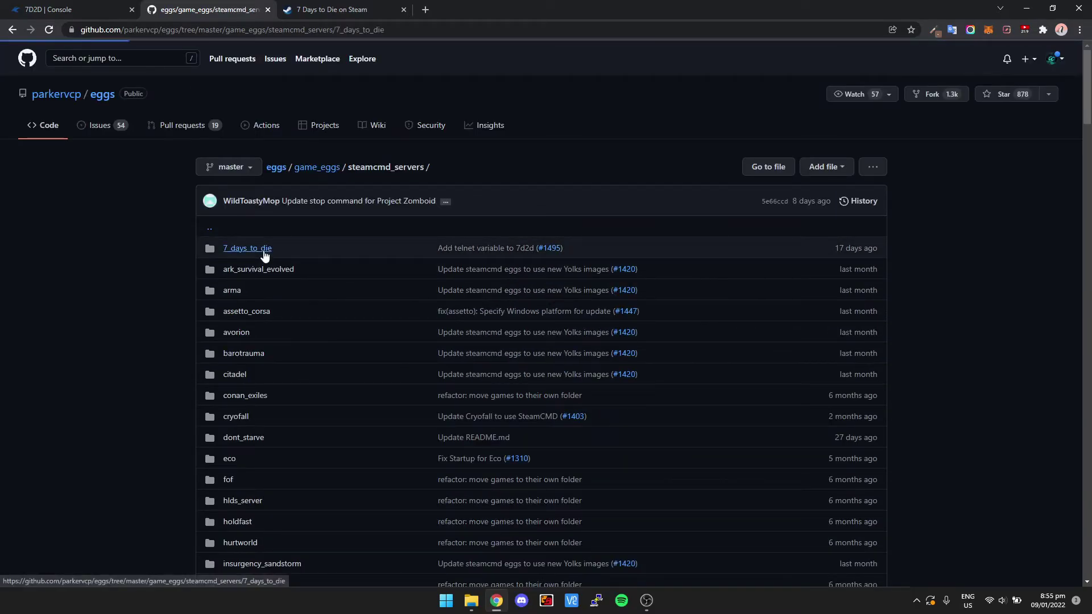
pyautogui.click(247, 248)
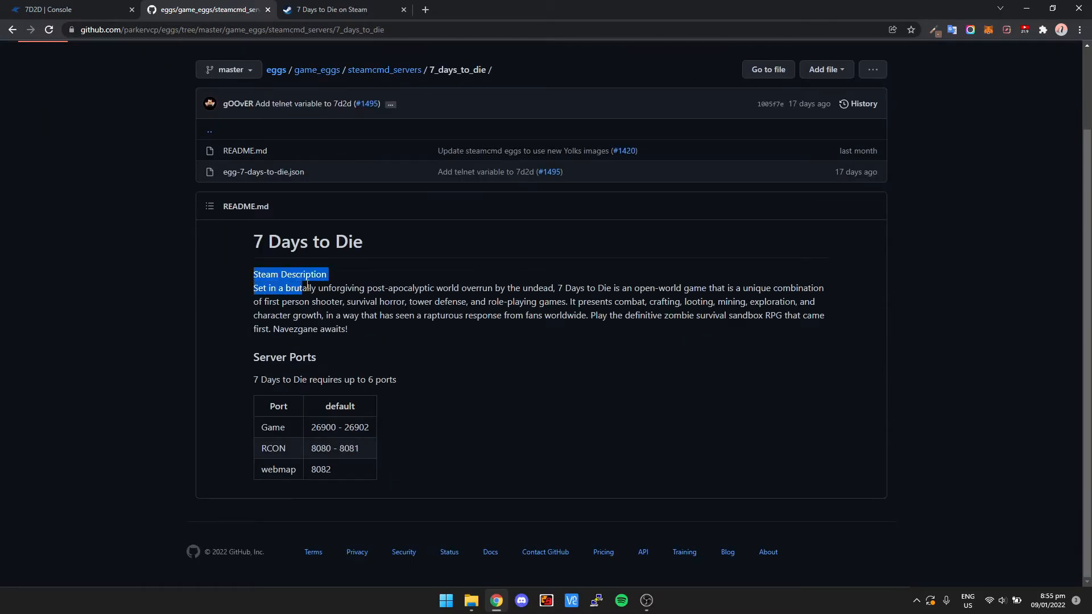
pyautogui.click(256, 378)
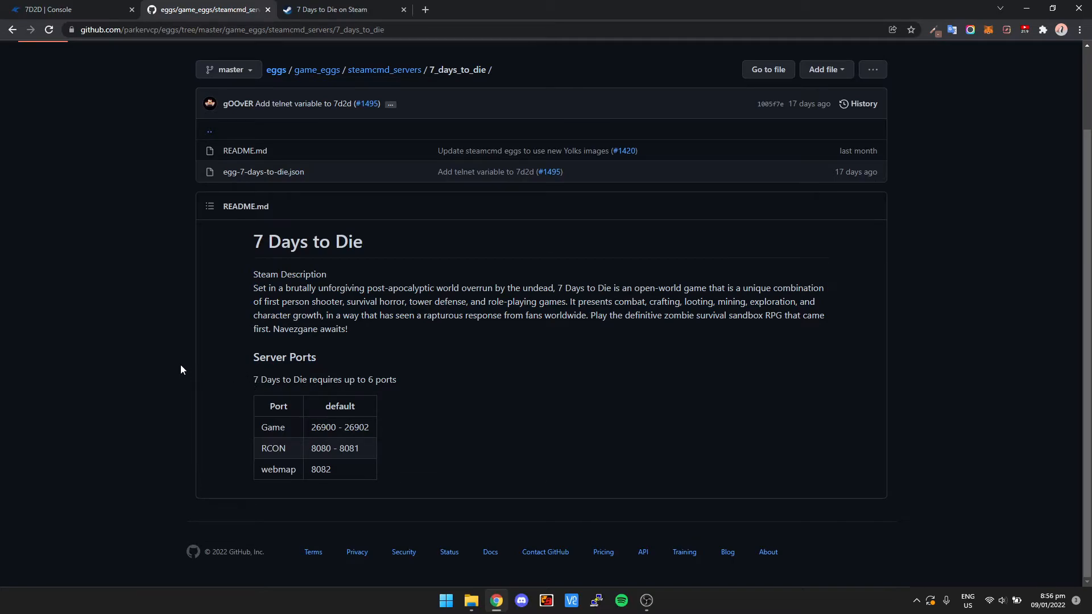
pyautogui.moveTo(248, 383)
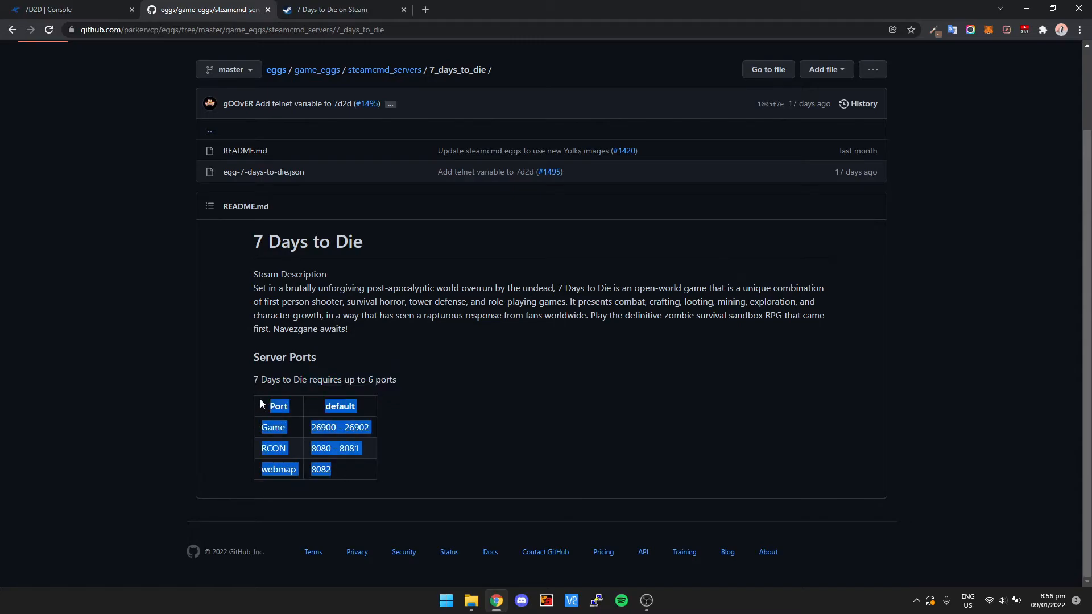
pyautogui.click(372, 478)
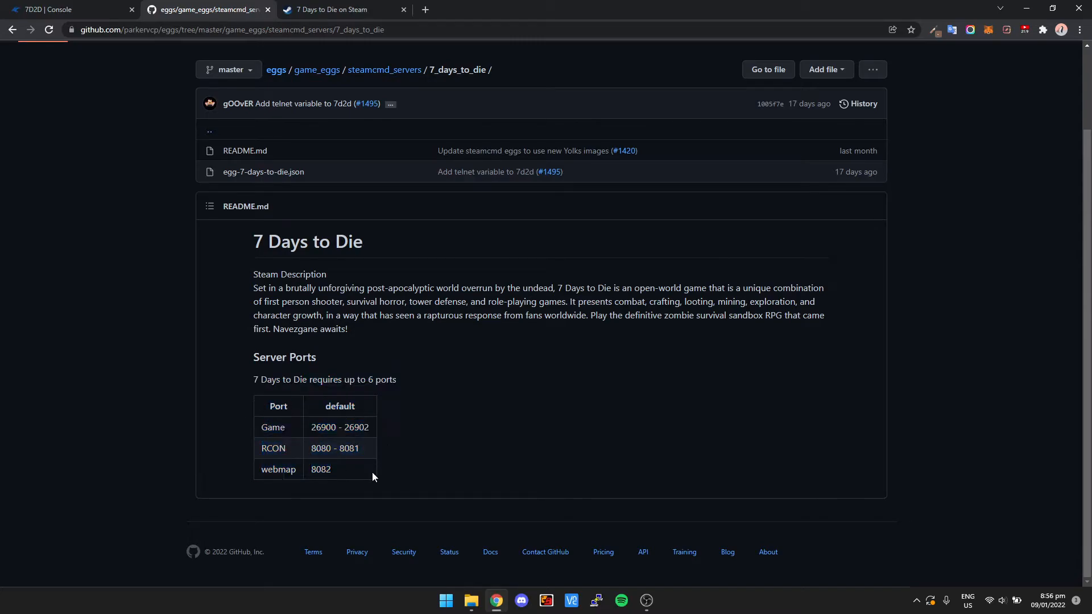
pyautogui.moveTo(231, 409)
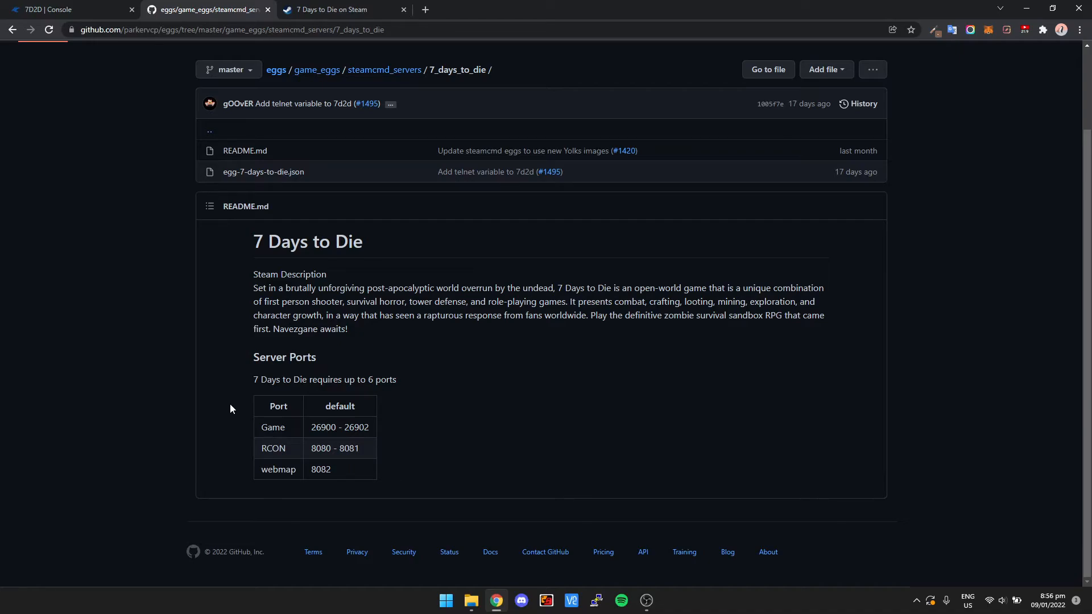
pyautogui.moveTo(117, 49)
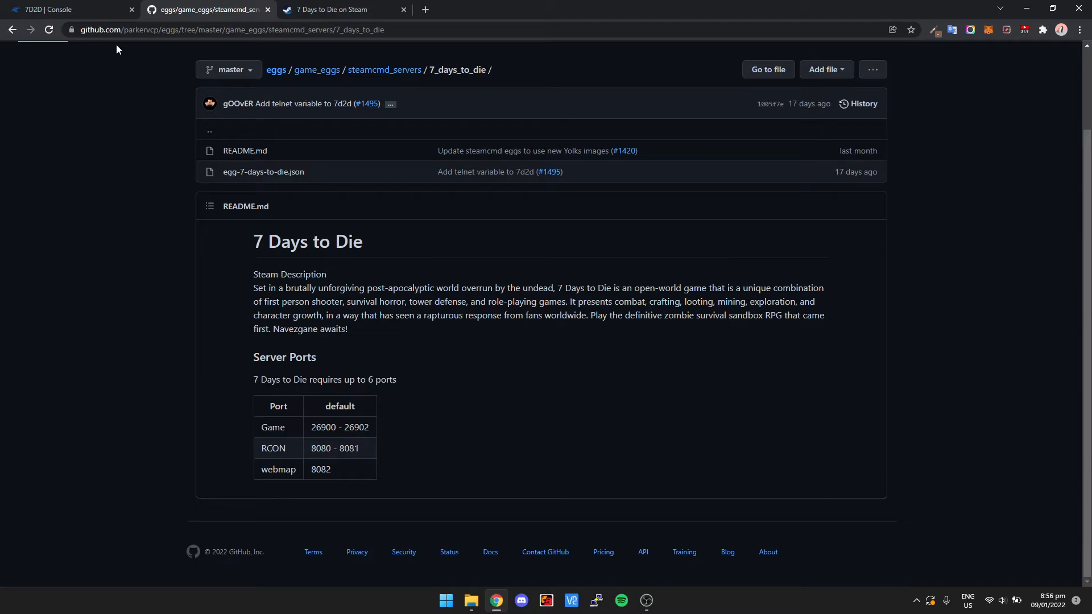
# Return to the 7D2D console and copy the address 45.32.127.100:27015 from the sidebar
pyautogui.click(63, 9)
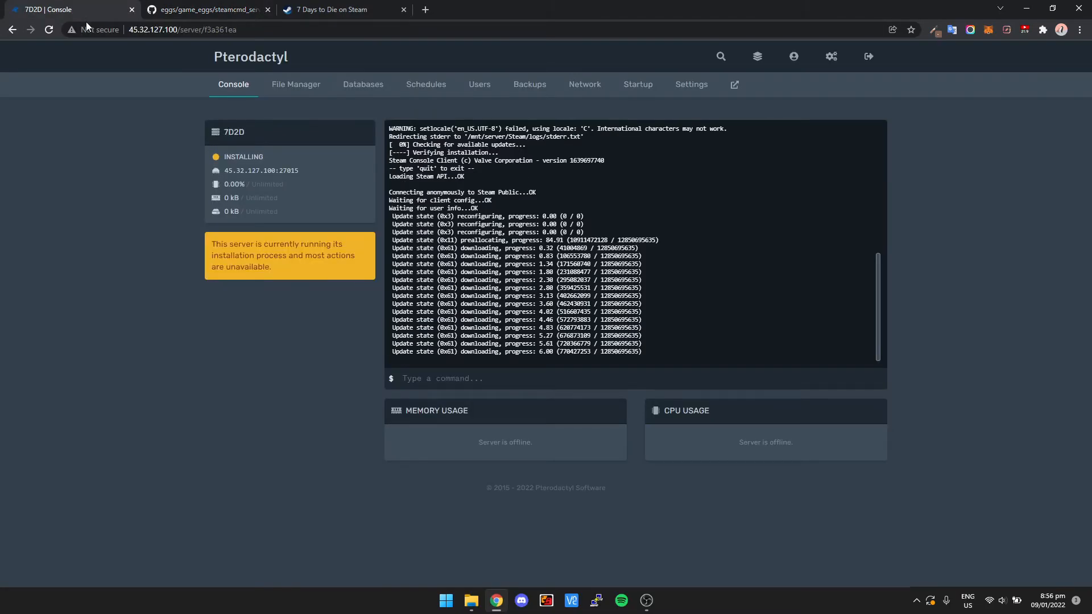
pyautogui.moveTo(121, 198)
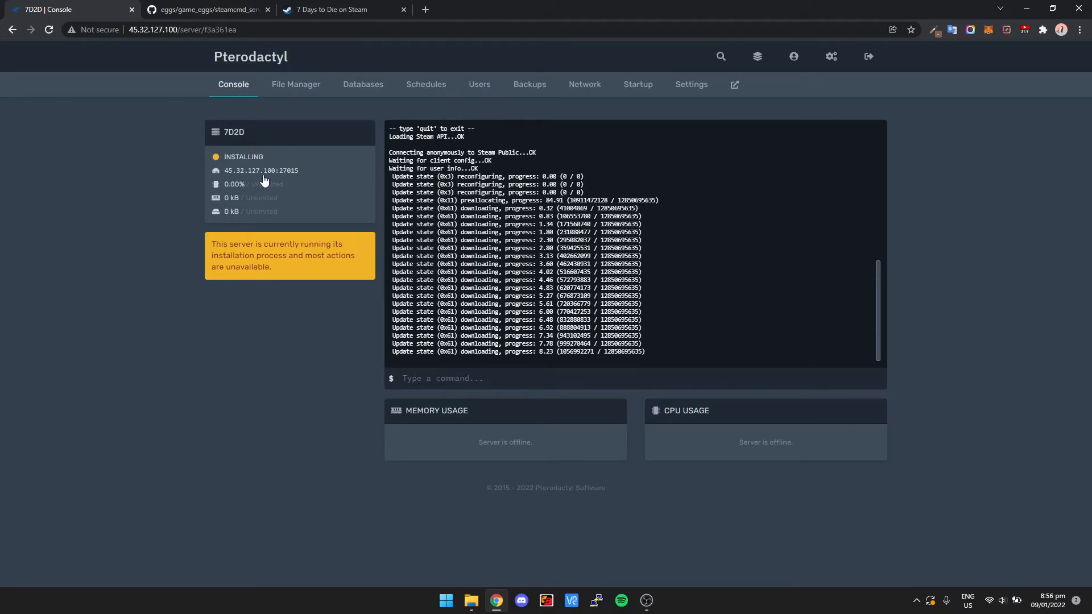
pyautogui.click(261, 170)
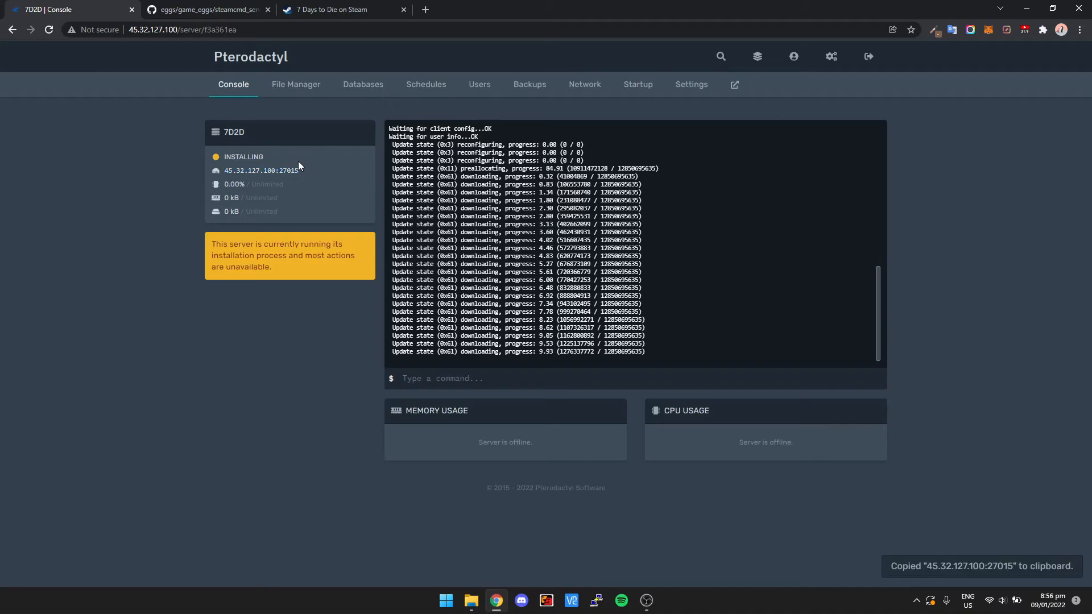
pyautogui.click(260, 171)
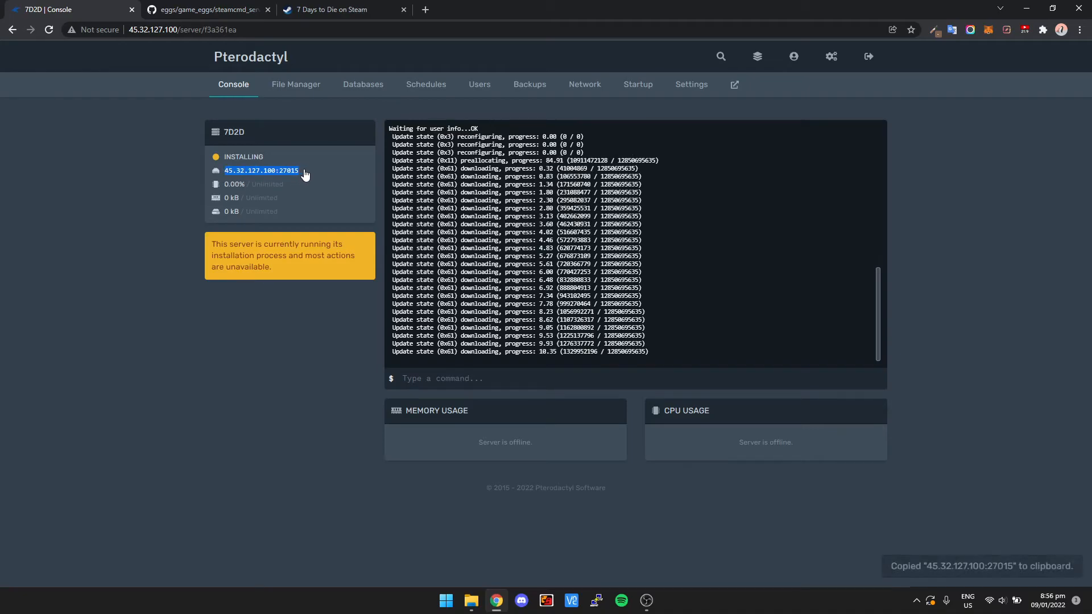